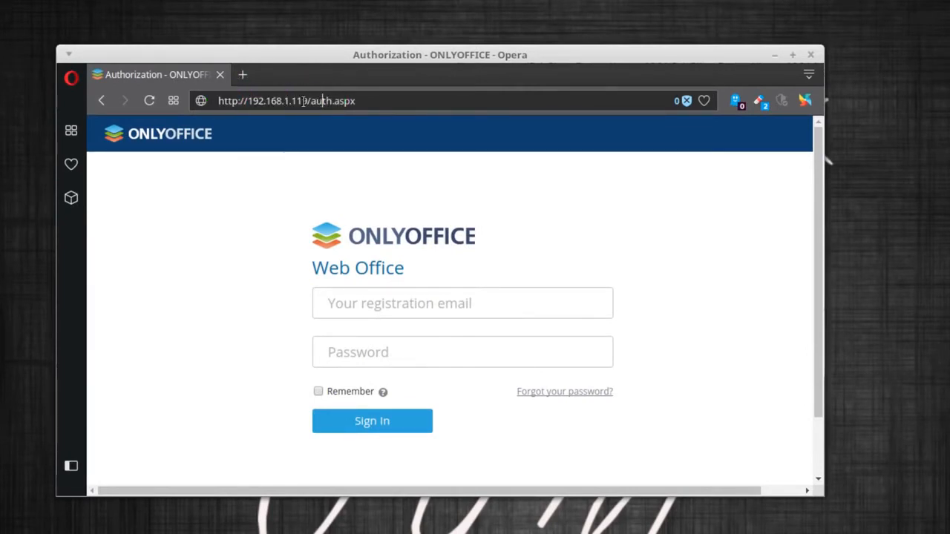
Log into the ONLYOFFICE portal at 192.168.1.119, then sign out and close Opera
double_click(277, 100)
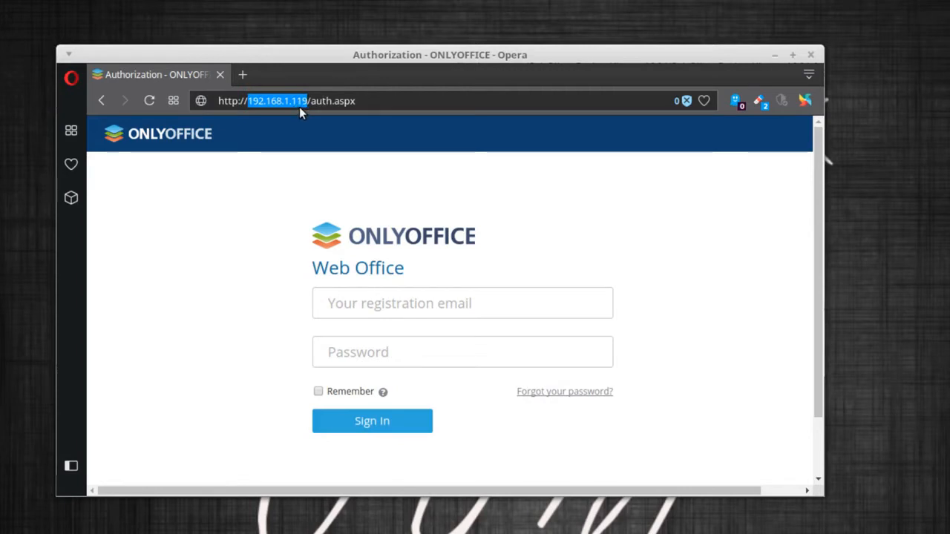
click(462, 302)
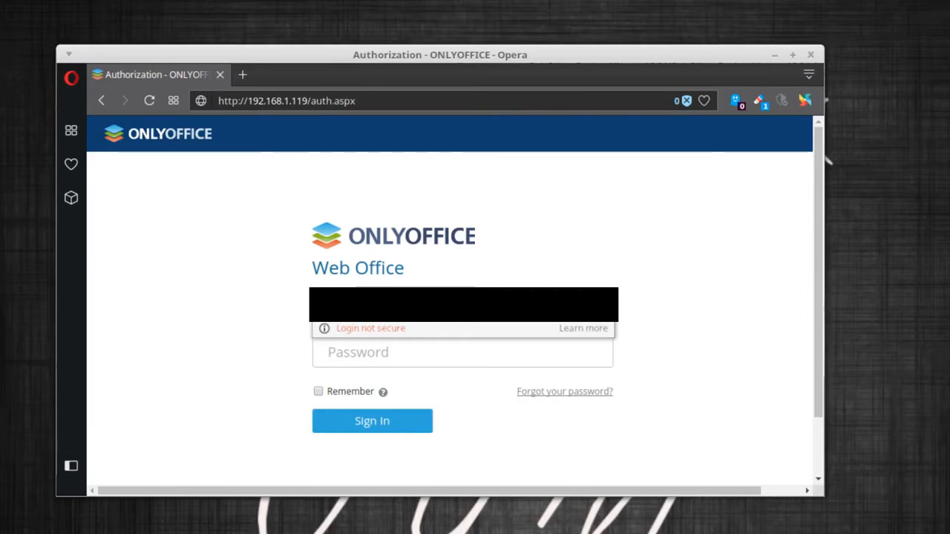
text(•)
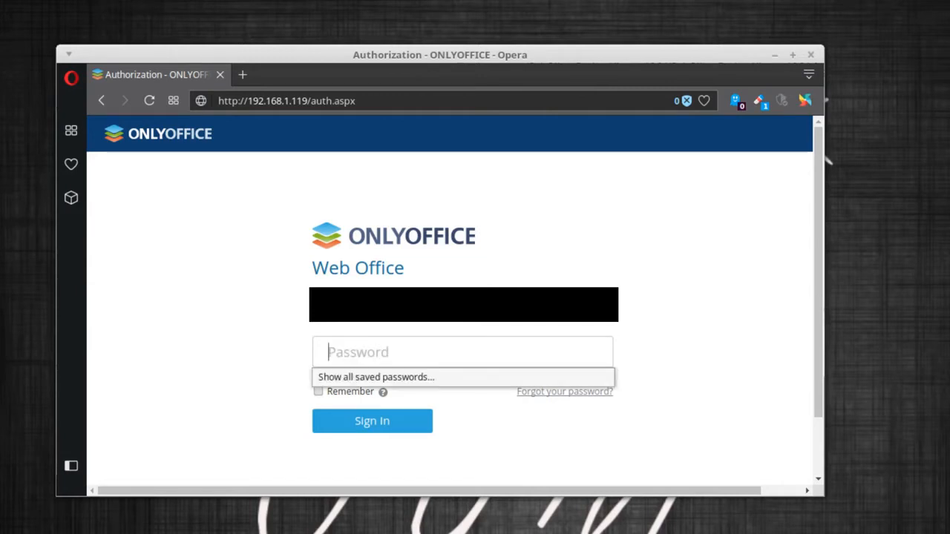
text(password)
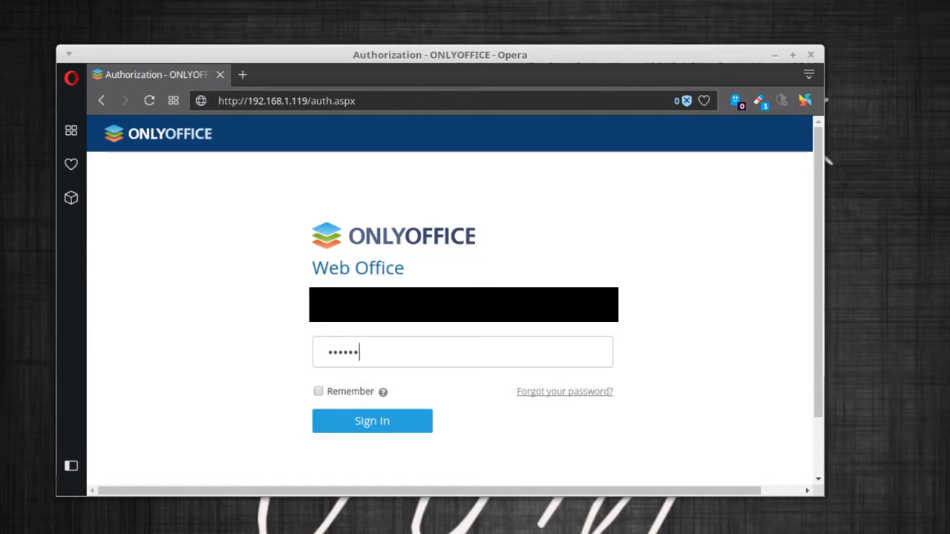
text(password)
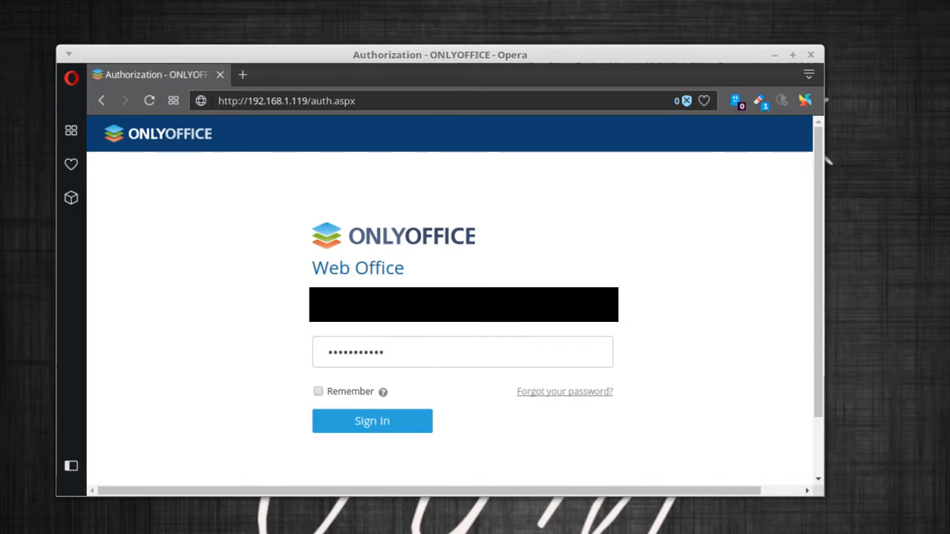
click(372, 421)
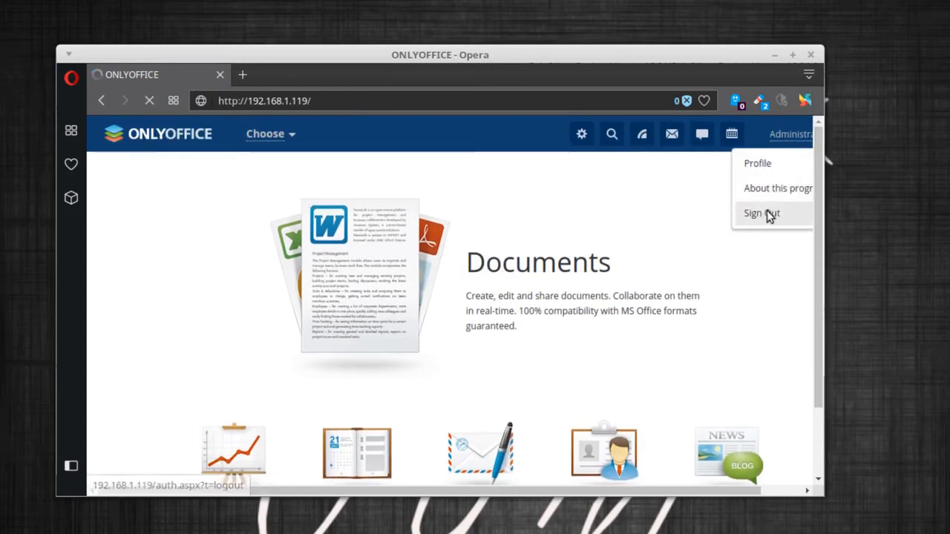
click(761, 213)
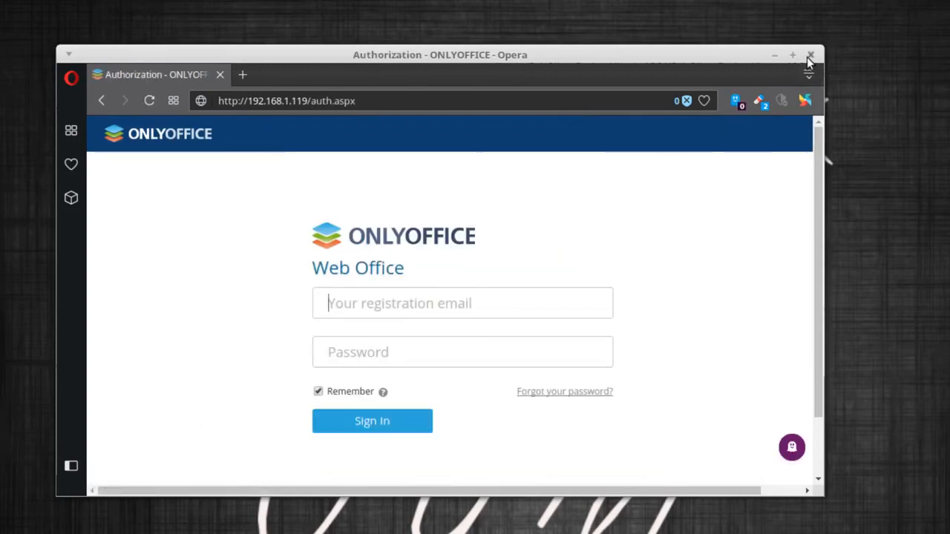
click(810, 55)
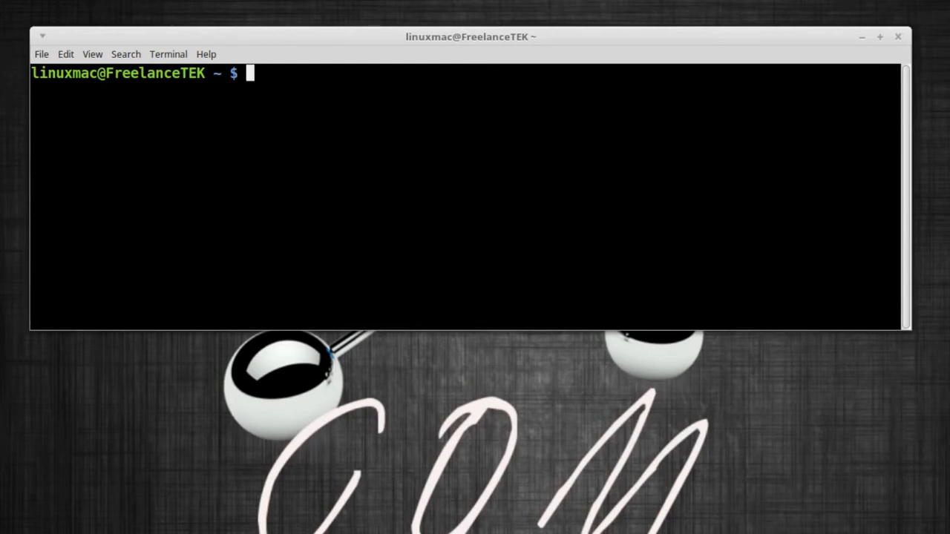
text(ssh lin)
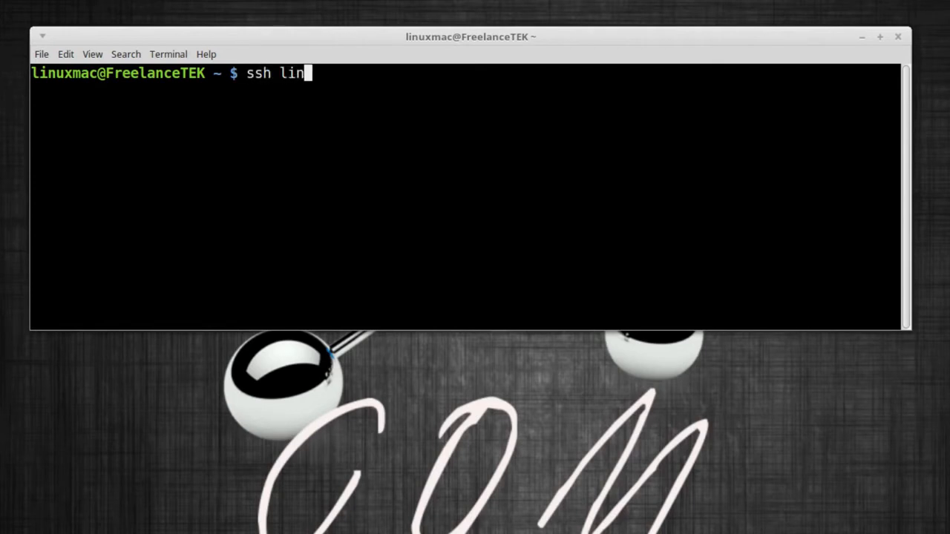
text(uxmac@)
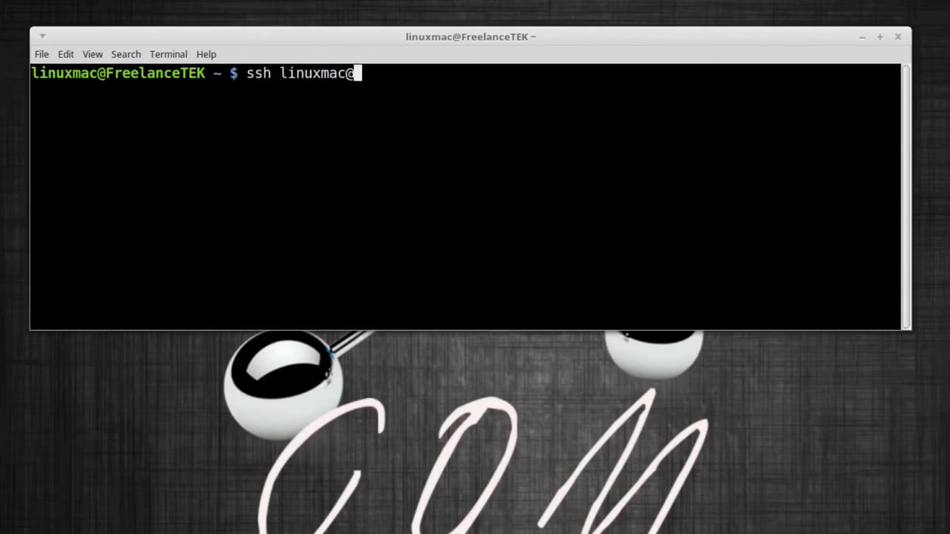
text(192.168.)
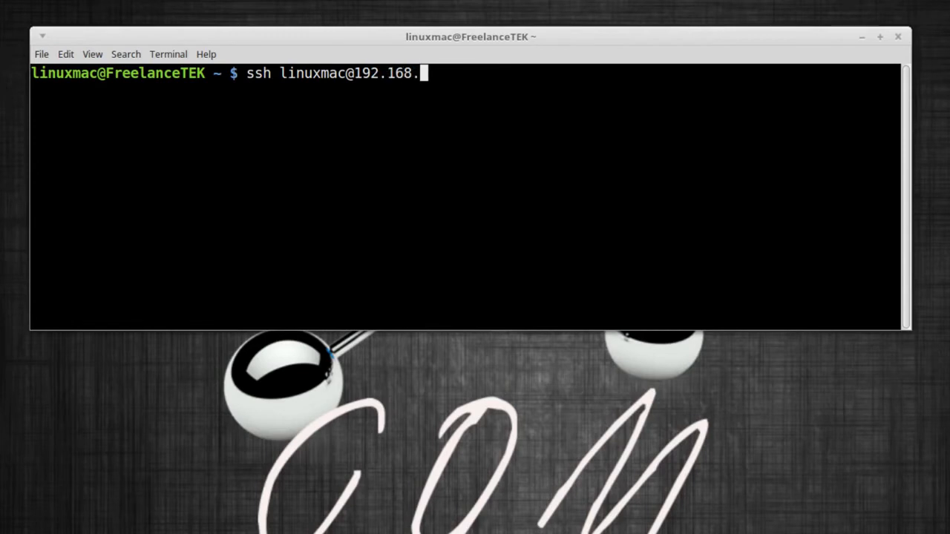
text(1.119)
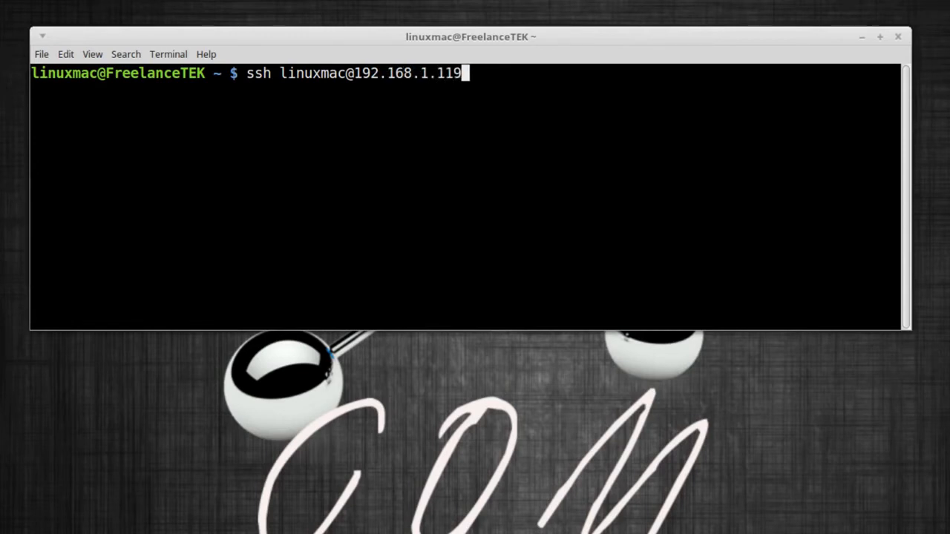
key(Return)
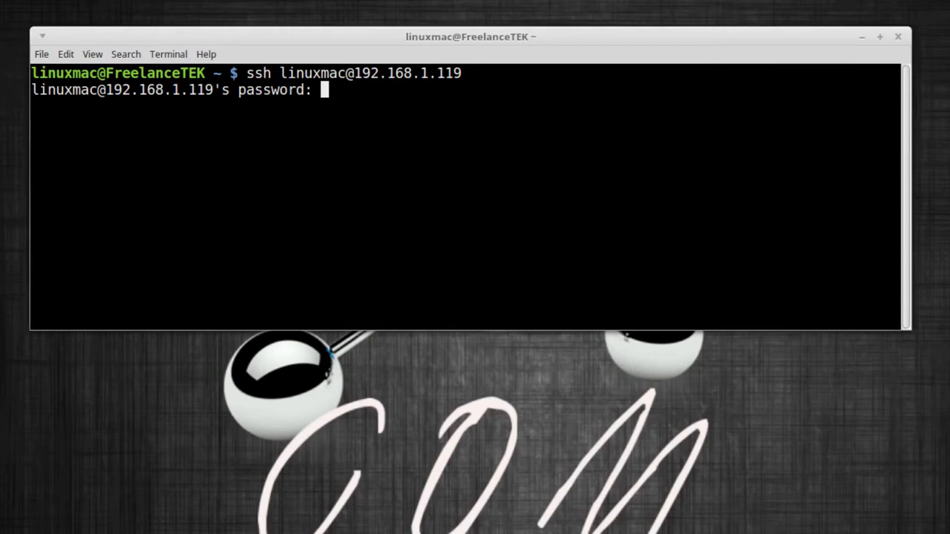
key(Return)
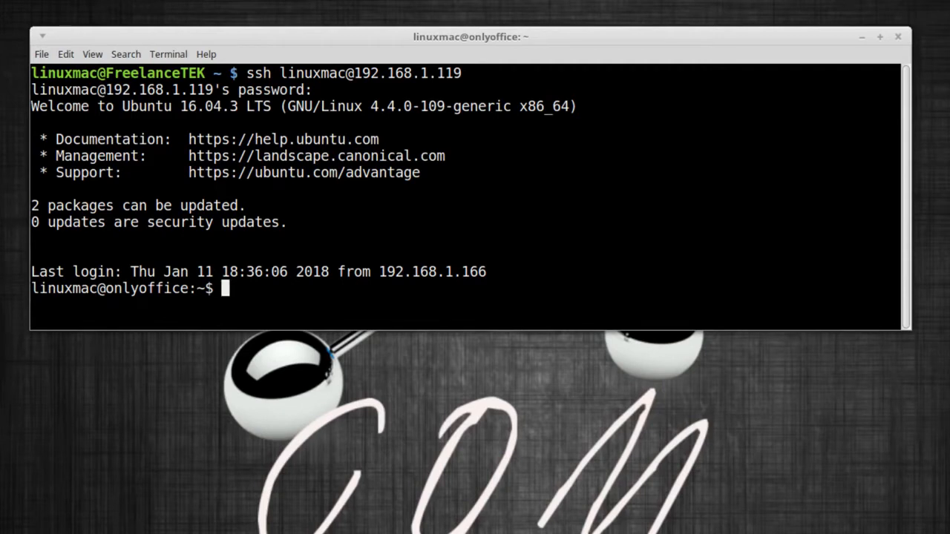
text(clear)
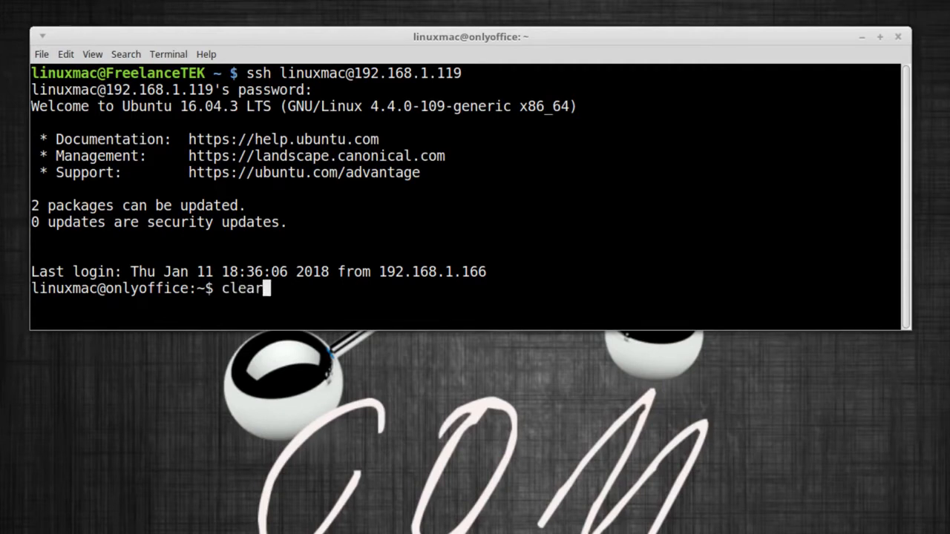
key(Return)
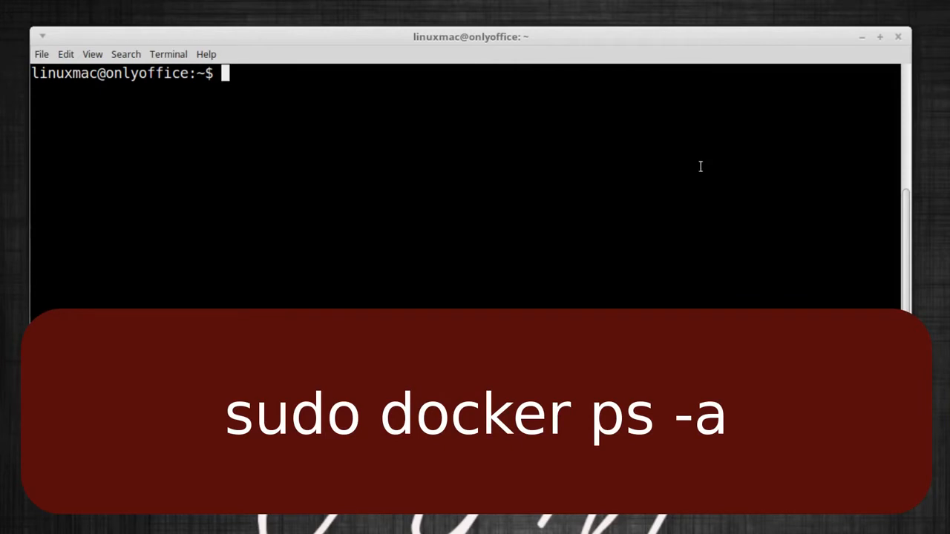
List containers with sudo docker ps and select the community server container ID
text(sudo)
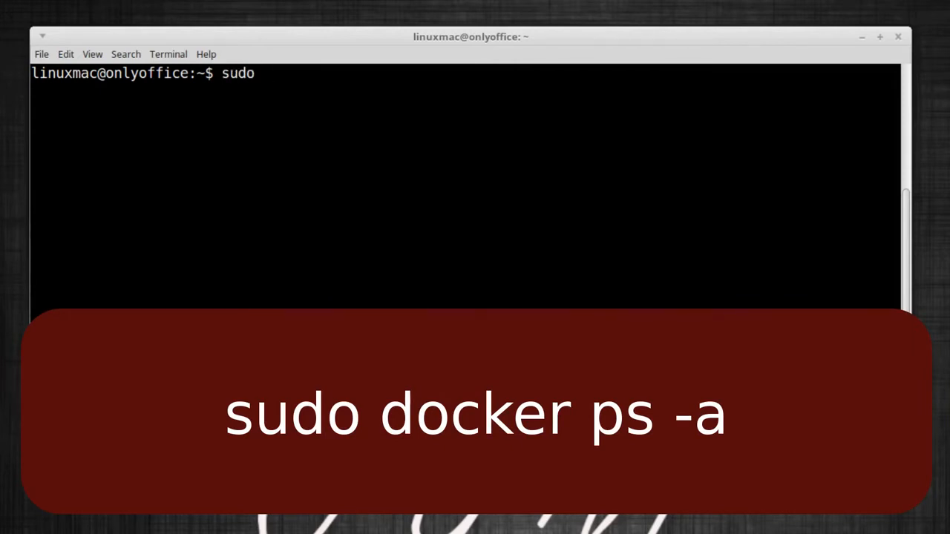
text(dock)
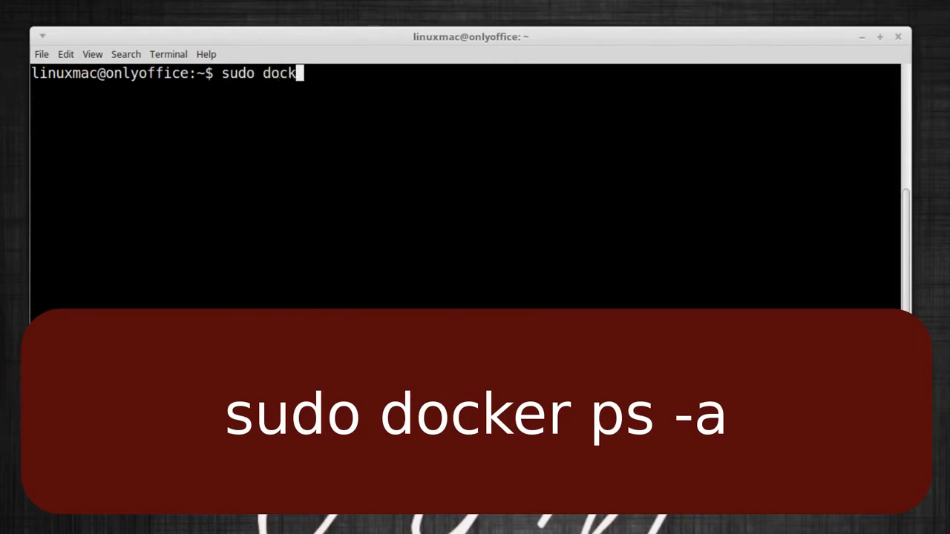
text(er)
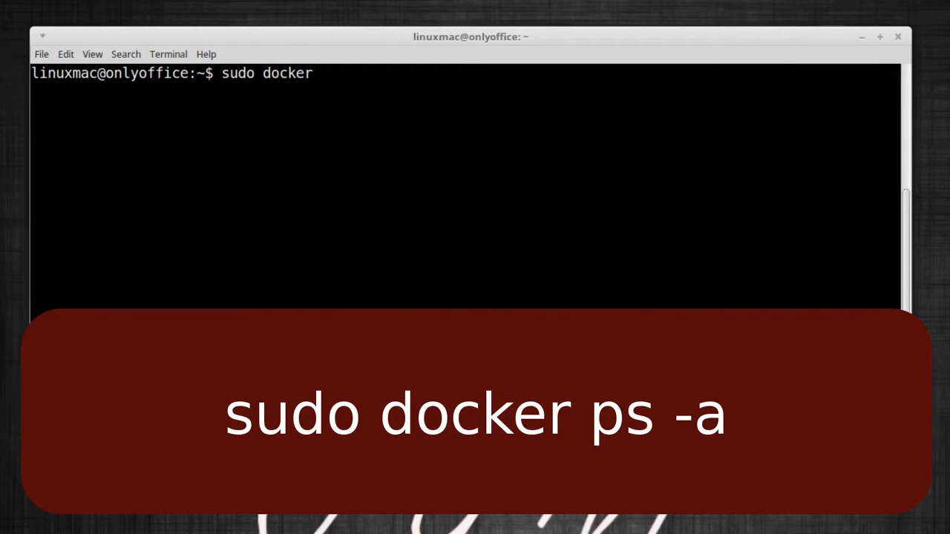
text(ps)
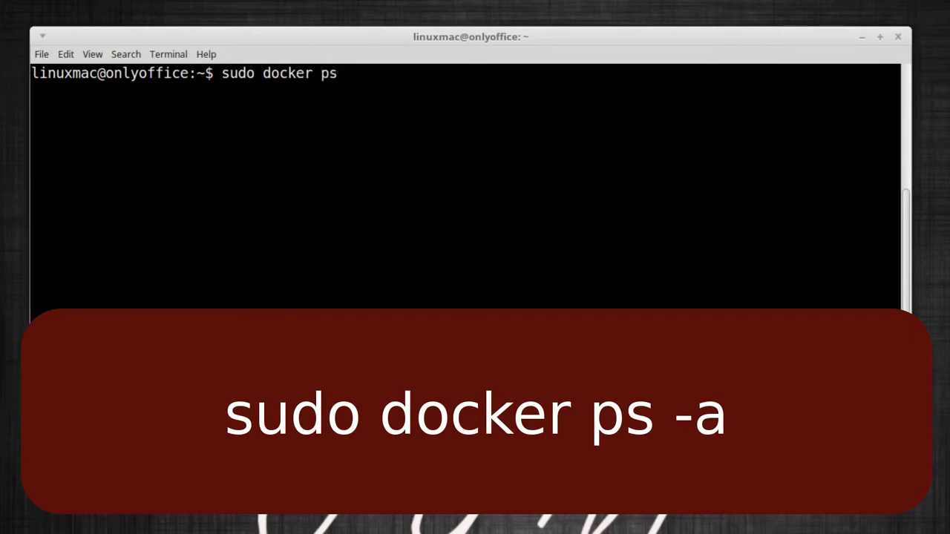
key(Return)
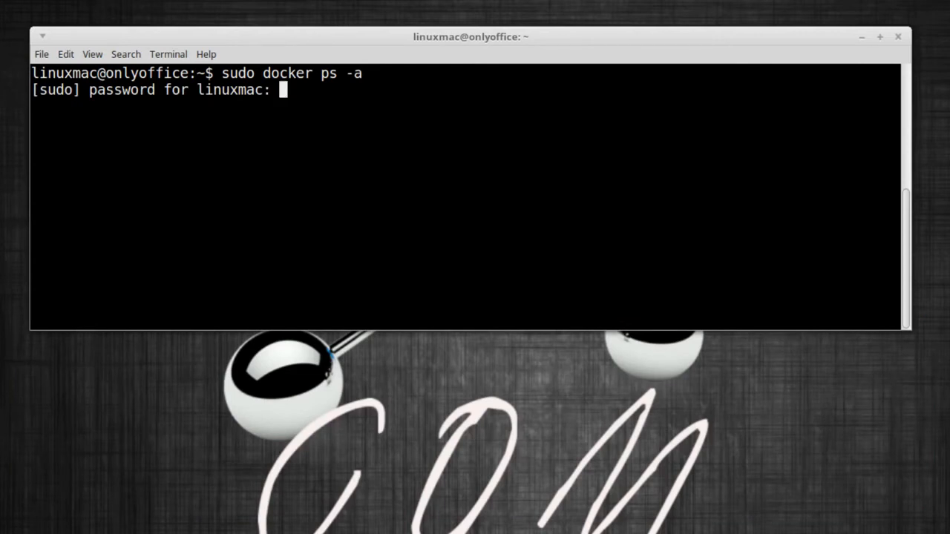
key(Return)
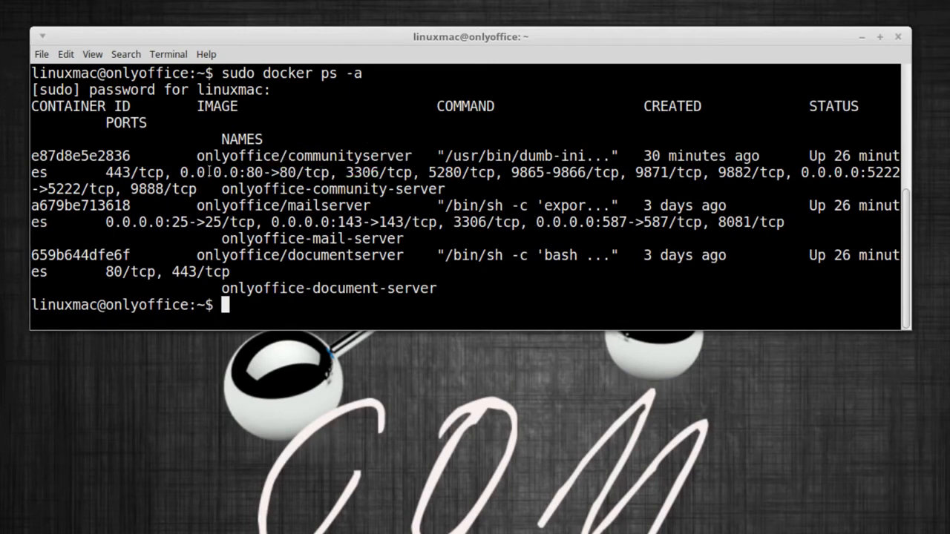
double_click(210, 155)
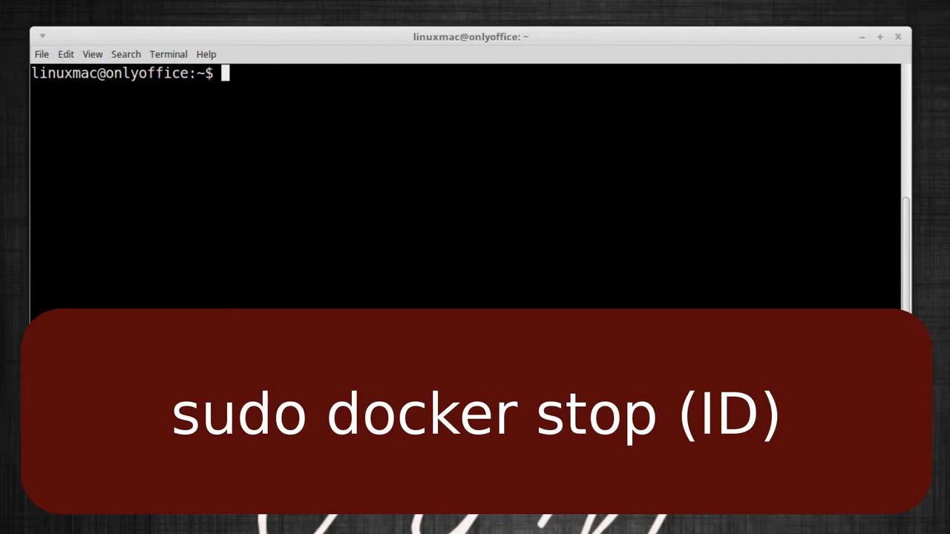
Stop container e87d8e5e2836 with sudo docker stop
text(sudo)
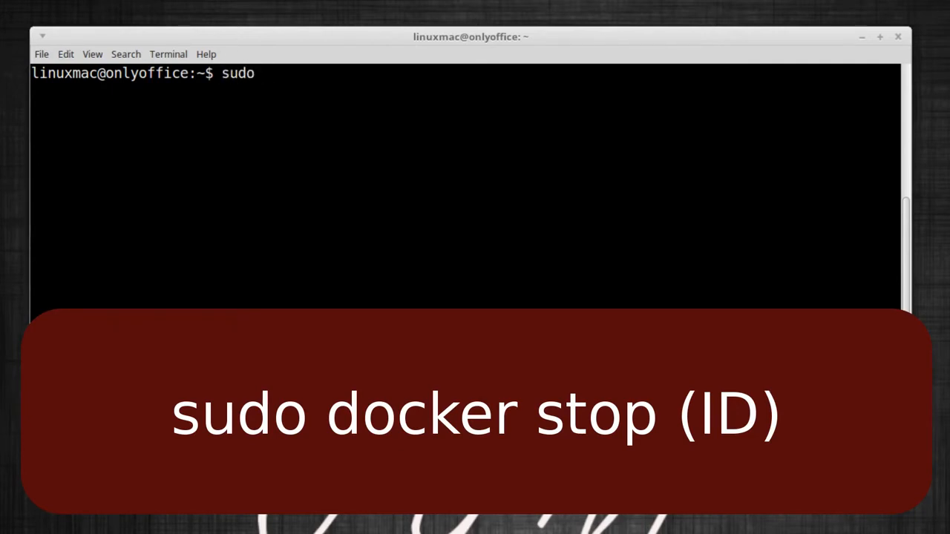
text(docker)
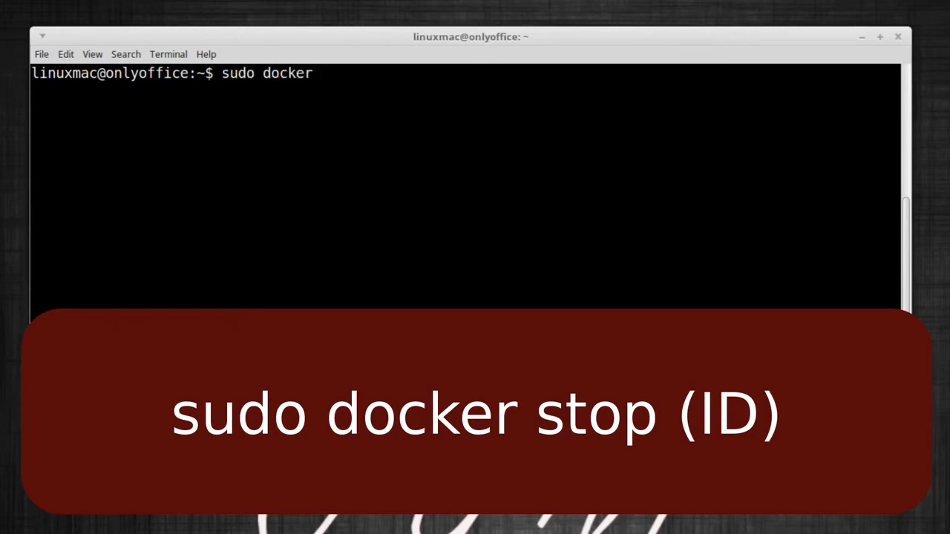
text(stop)
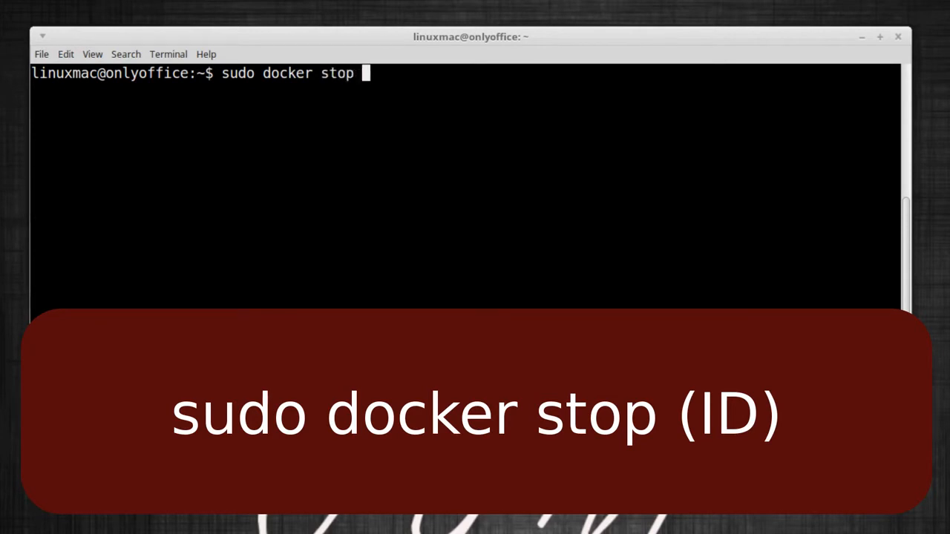
text(e87d8e5e2836)
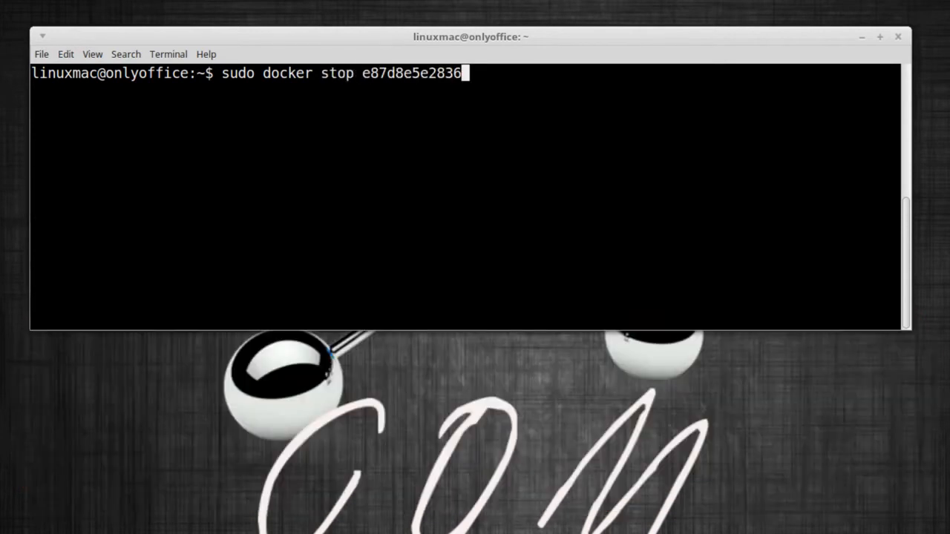
key(Return)
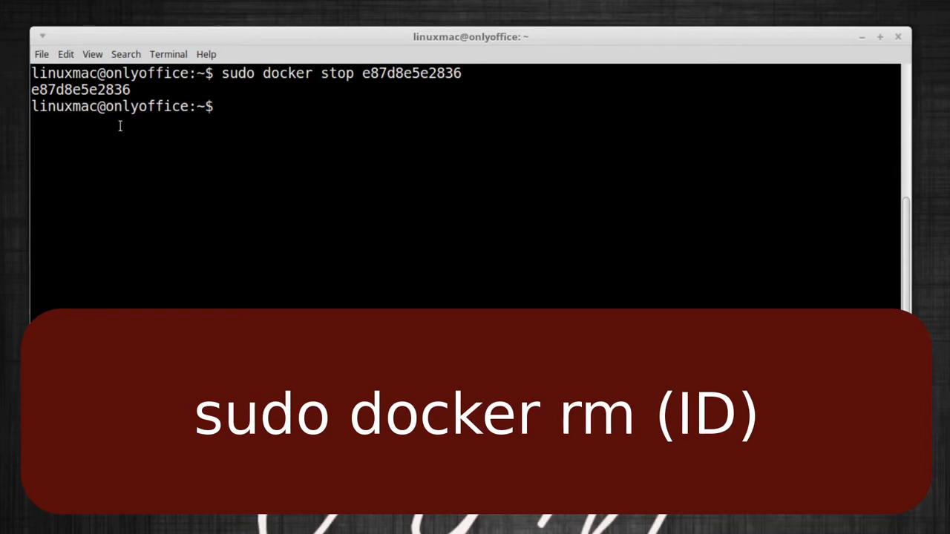
Remove container e87d8e5e2836 with sudo docker rm
text(sudo docke)
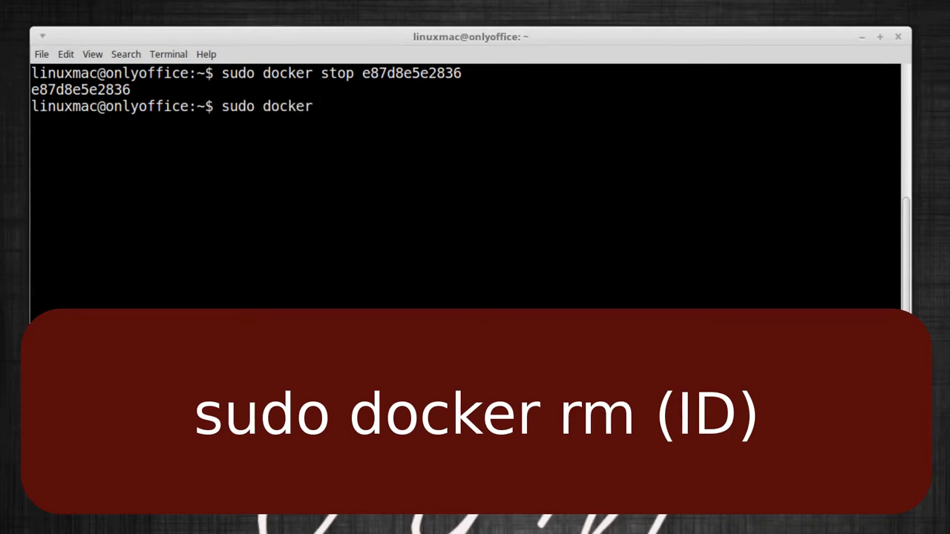
text(rm)
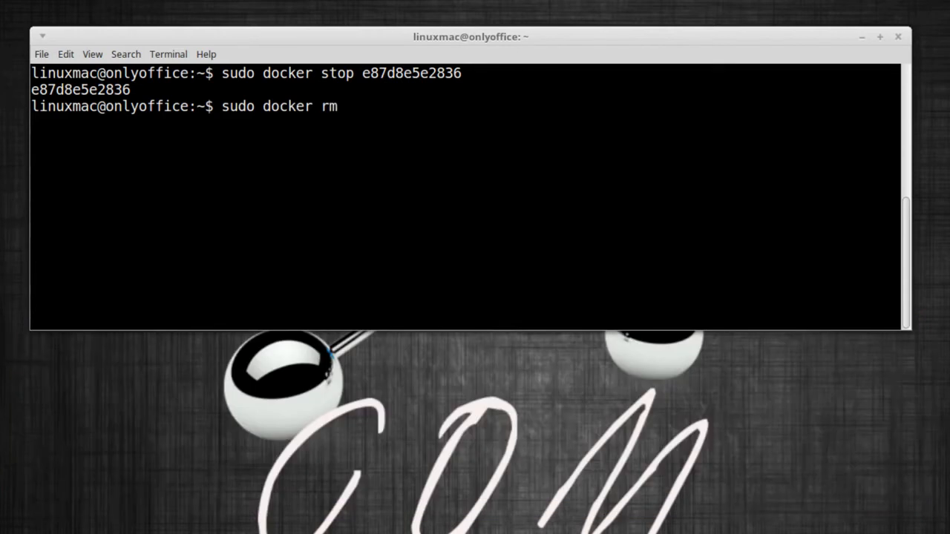
text(e87d8e5e2836)
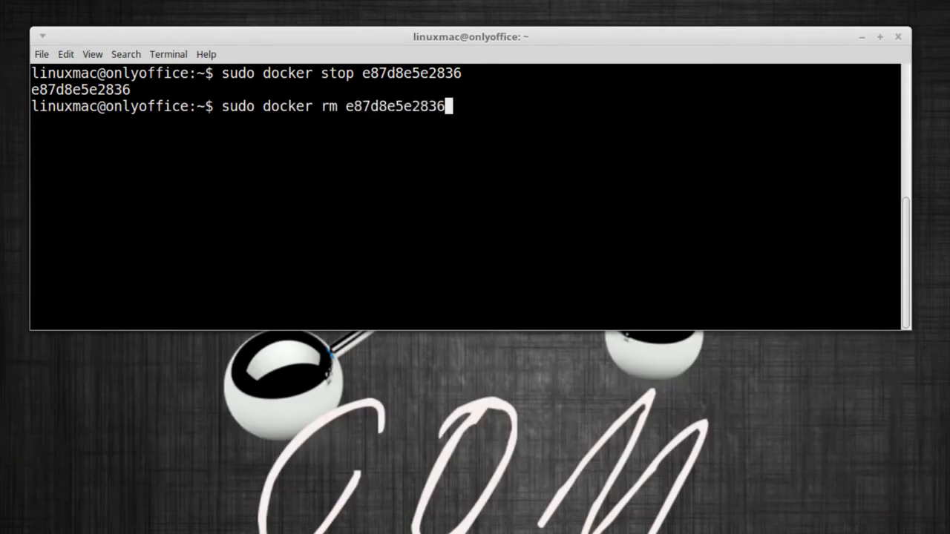
key(Return)
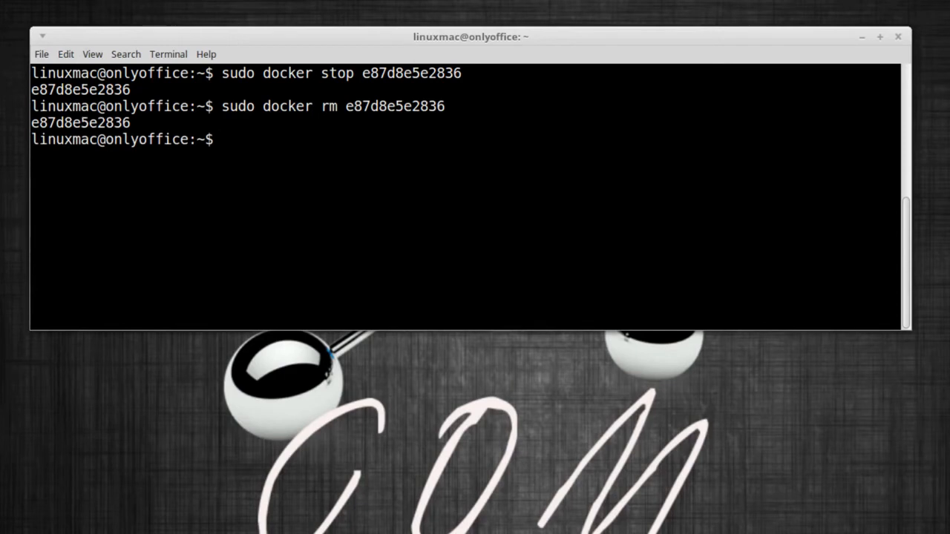
mouse_move(69, 146)
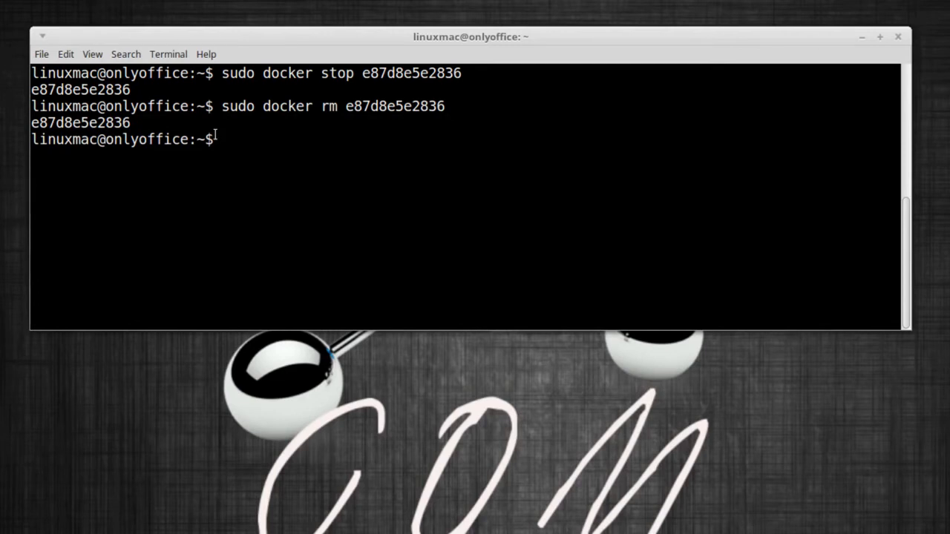
Clear the screen and run onlyoffice/communityserver with -p 85:80 and its data volumes
text(clear)
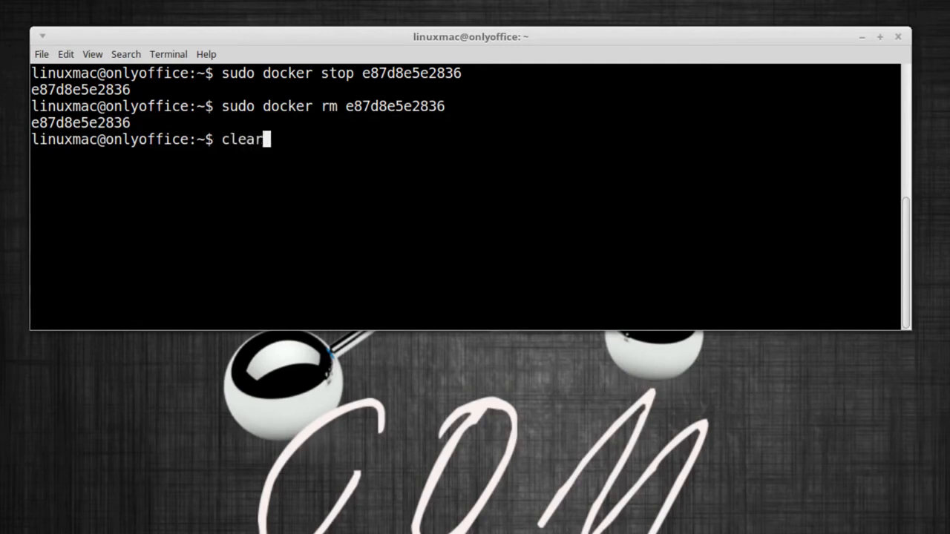
key(Return)
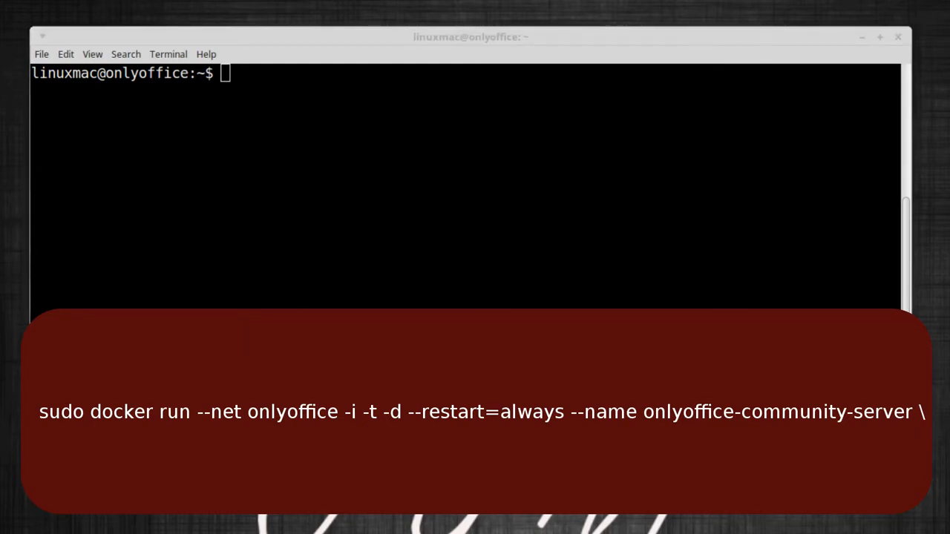
right_click(494, 216)
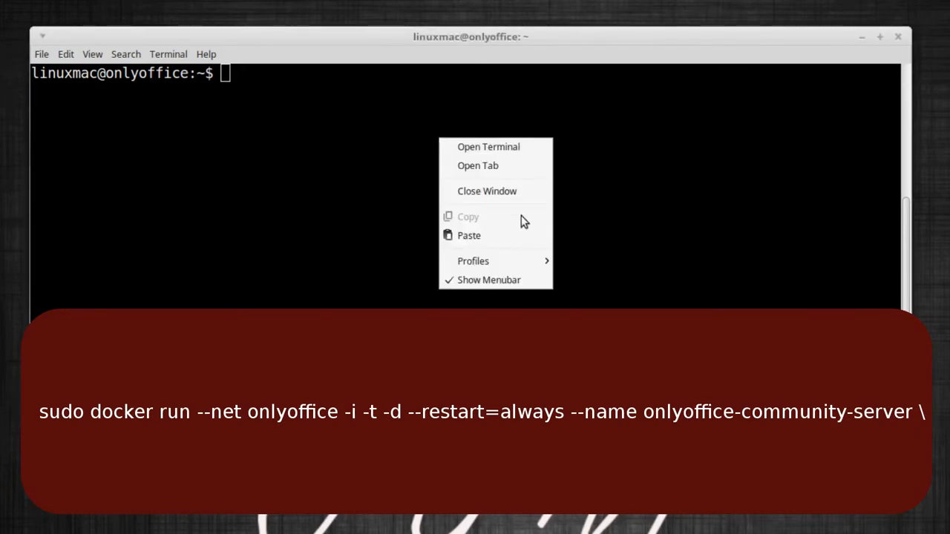
click(469, 236)
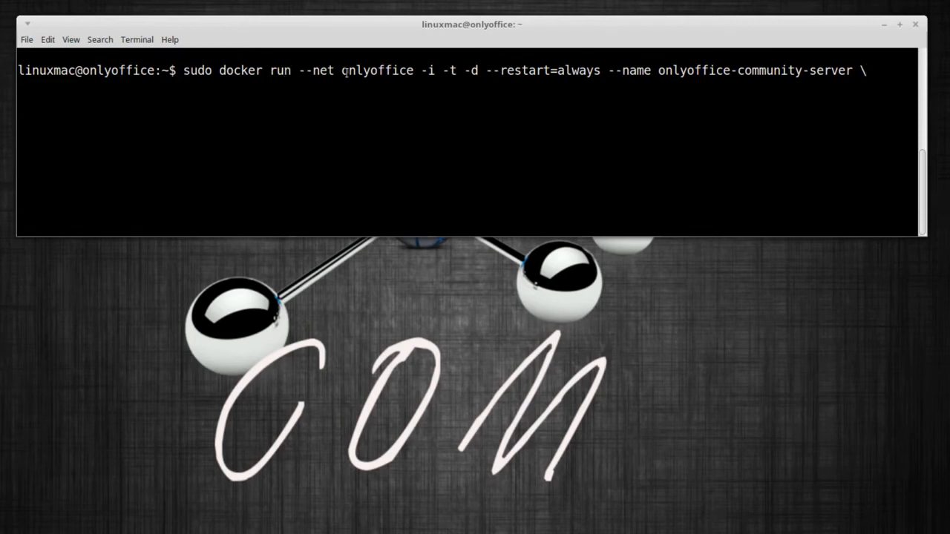
key(Return)
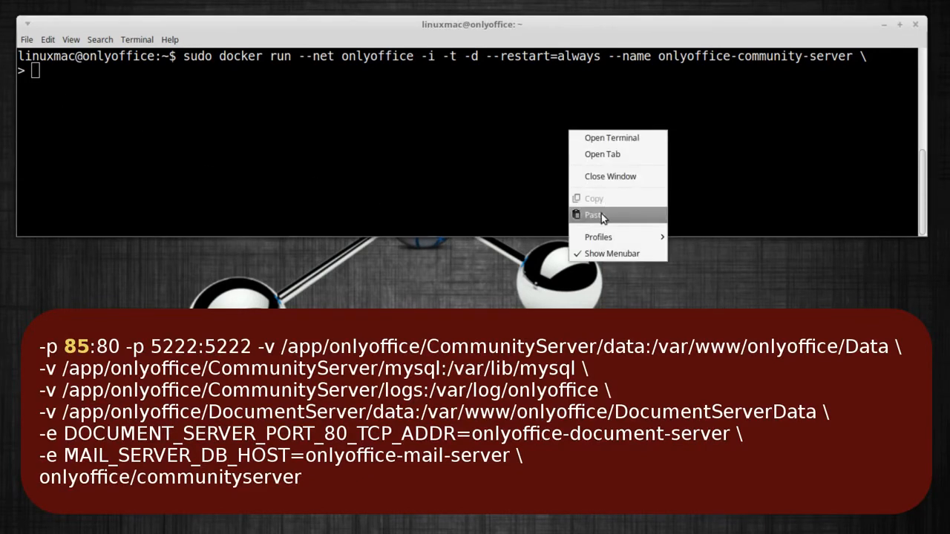
click(592, 215)
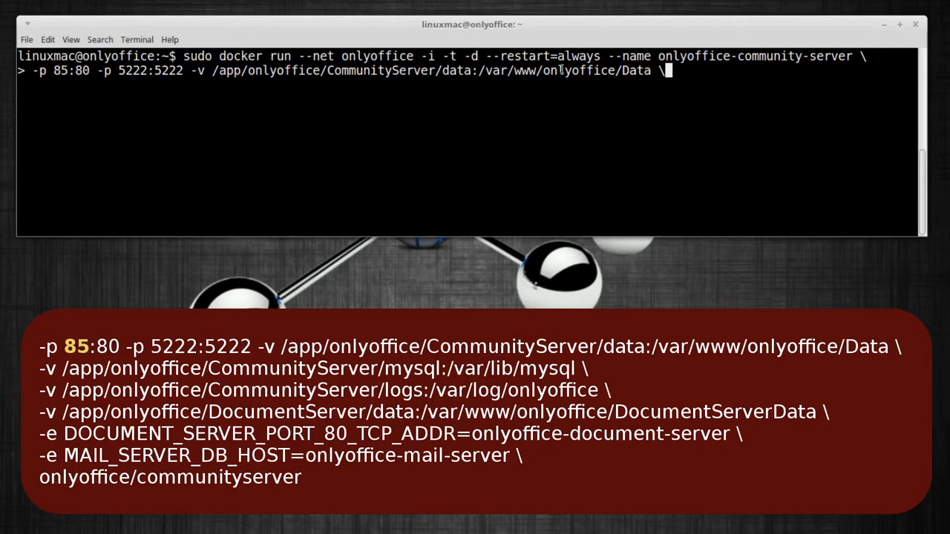
mouse_move(707, 108)
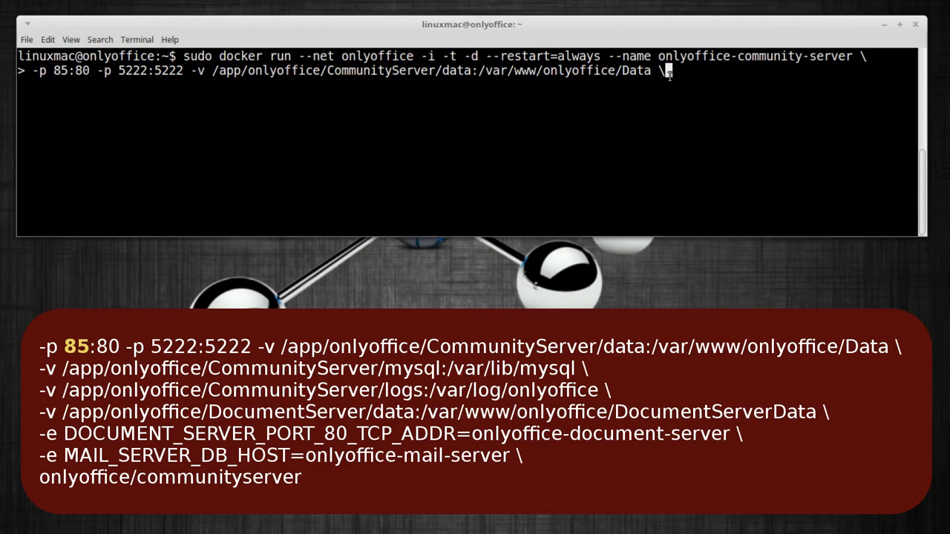
key(Return)
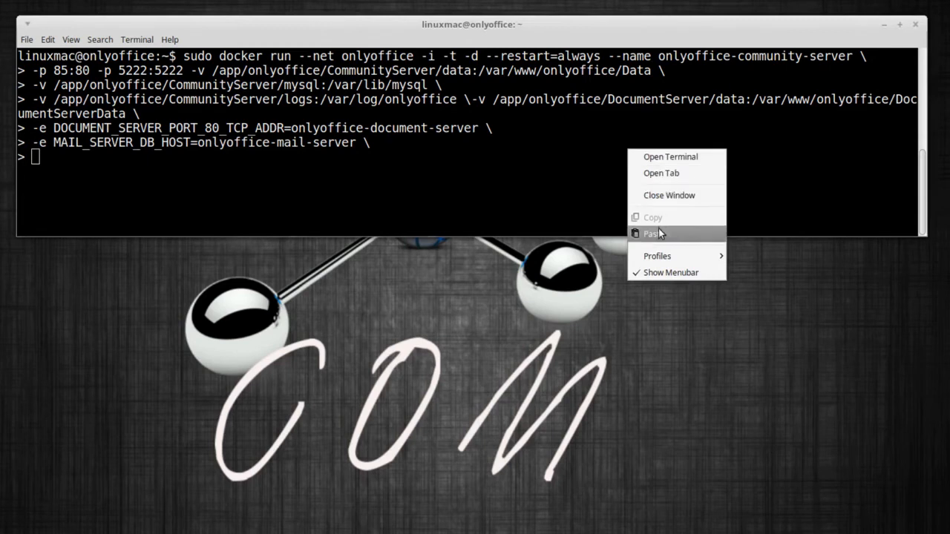
click(652, 233)
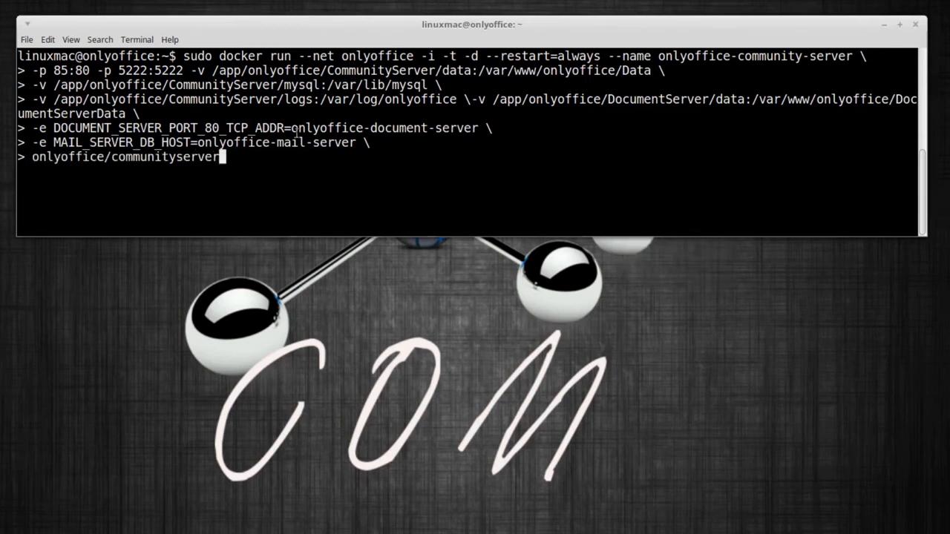
key(Return)
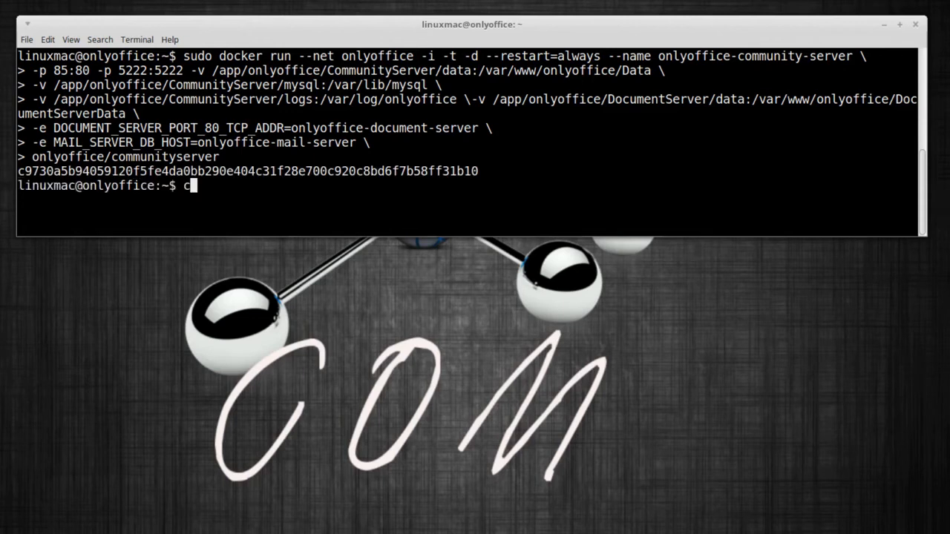
key(Return)
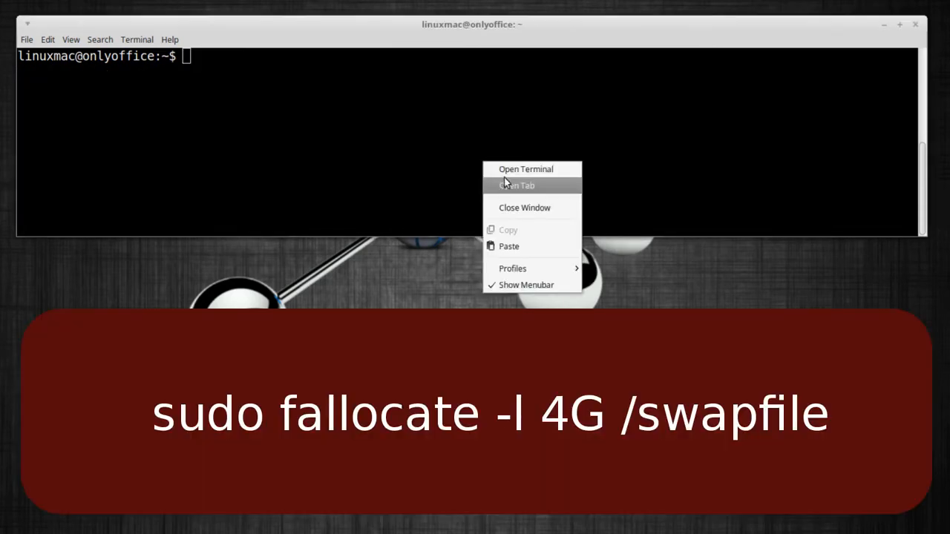
Allocate a 4G /swapfile and restrict its permissions with sudo chmod 600
click(508, 246)
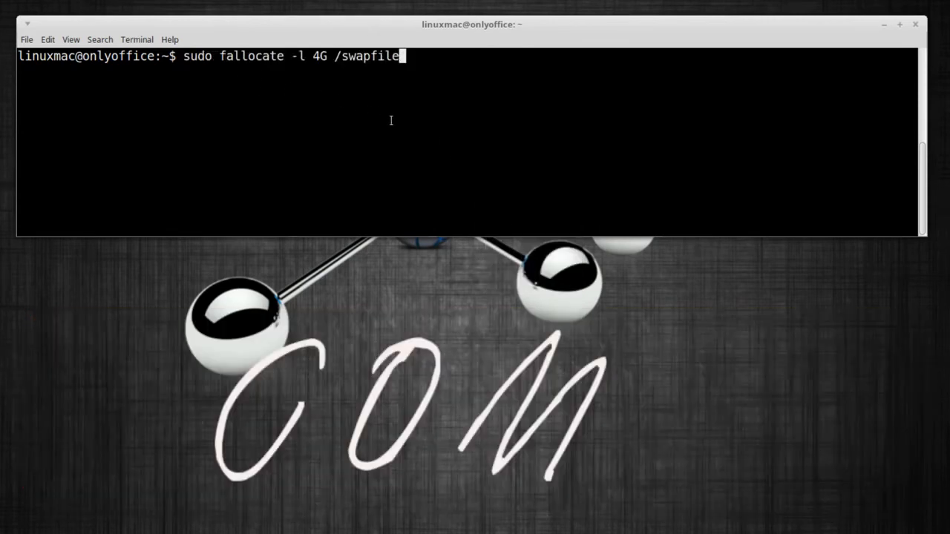
key(Return)
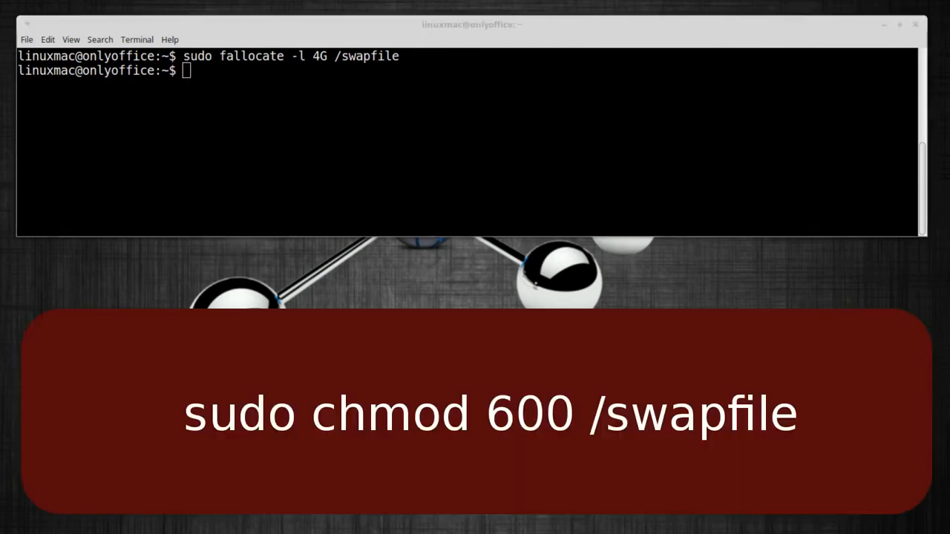
mouse_move(708, 235)
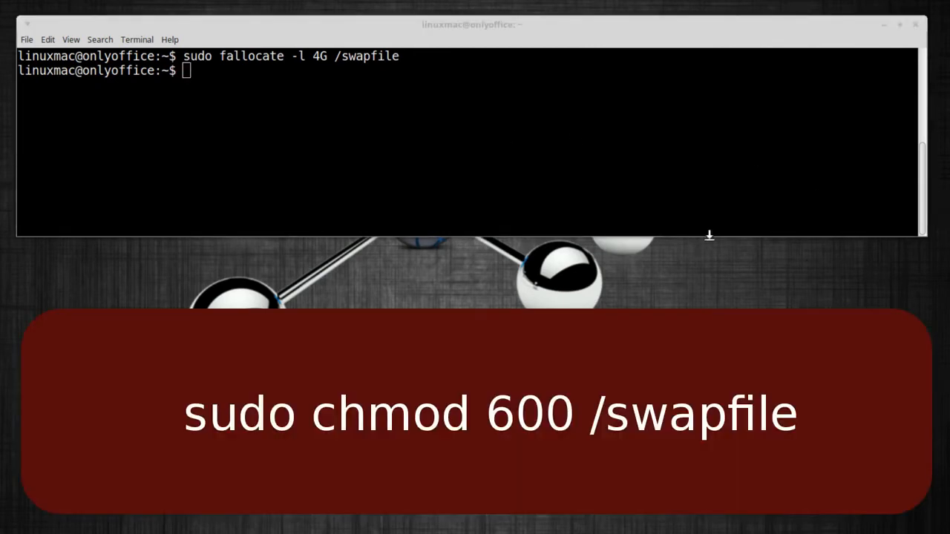
text(sudo)
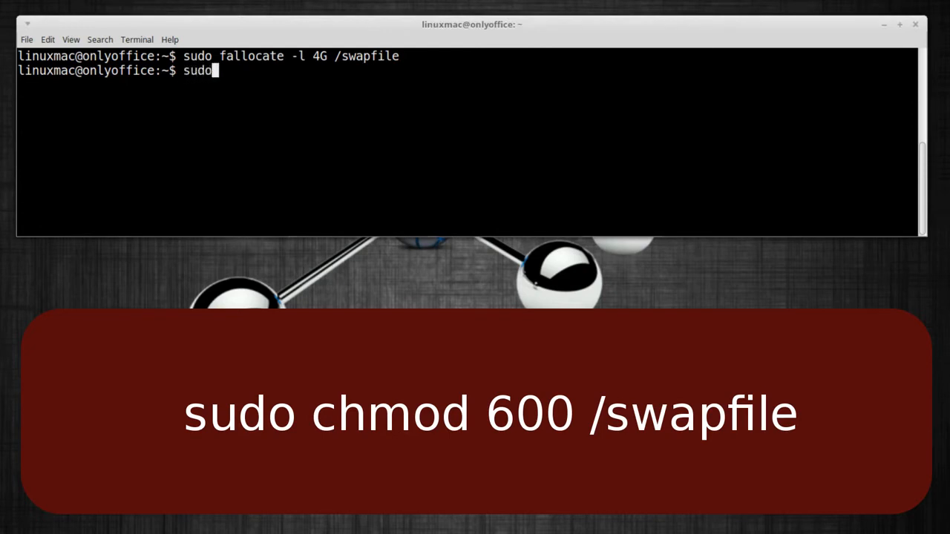
text(chm)
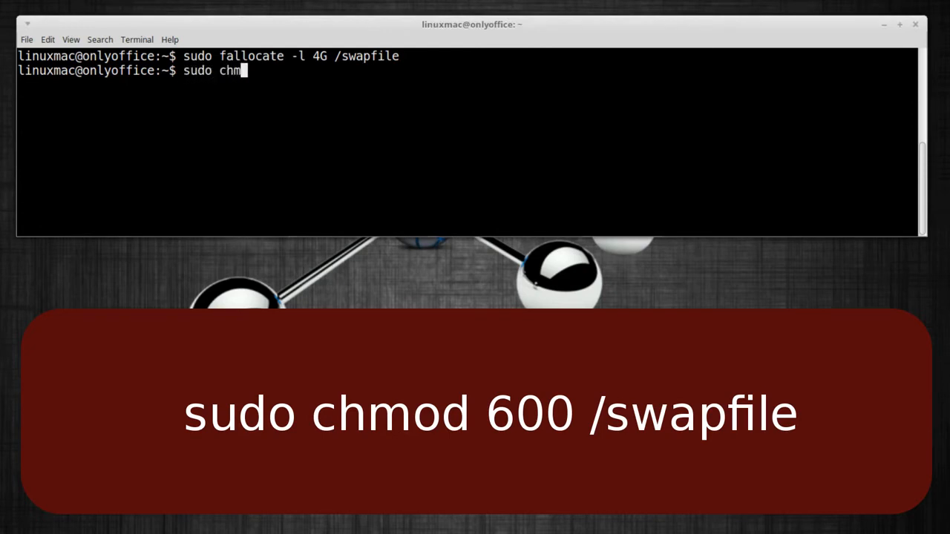
text(od 600)
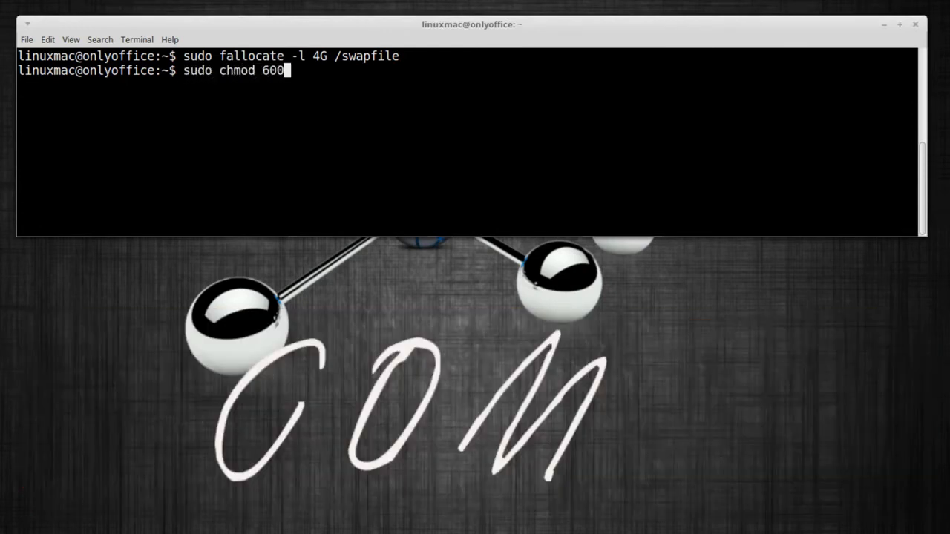
text(/)
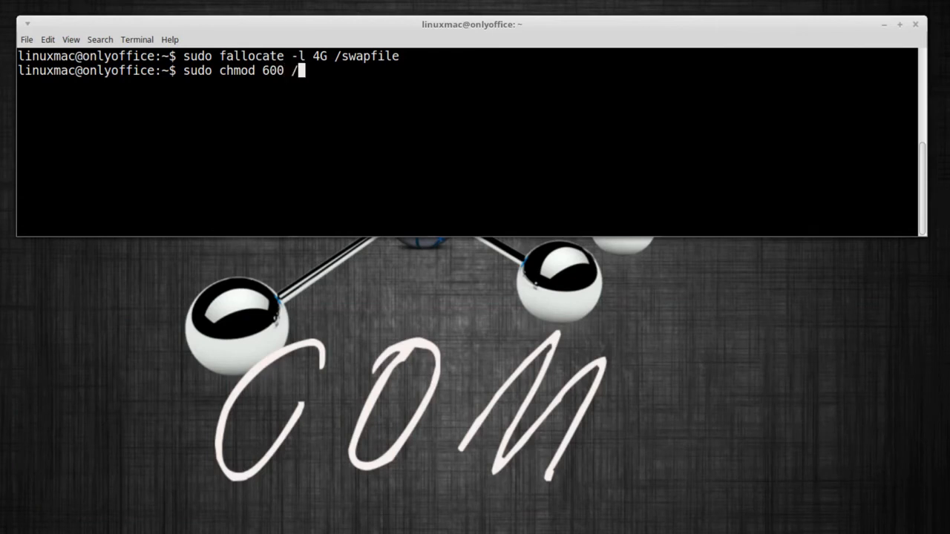
text(swap)
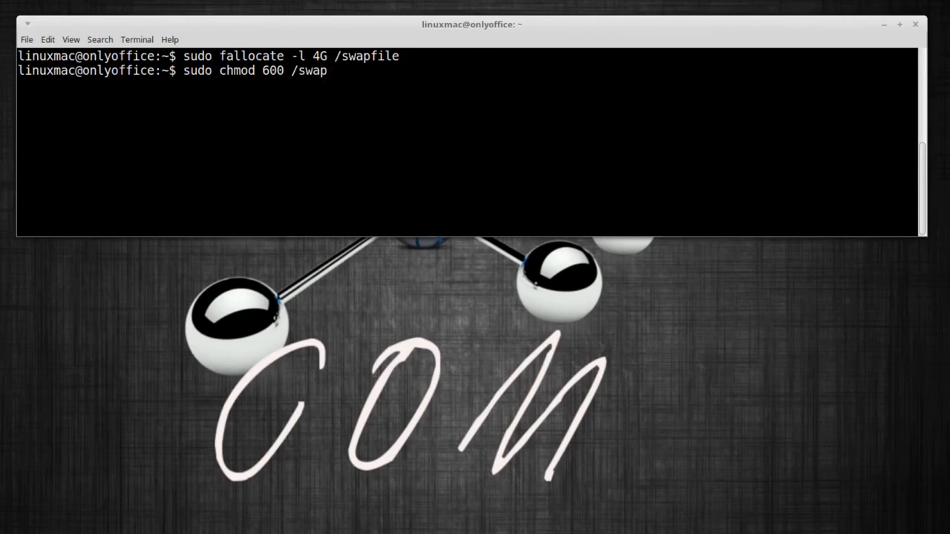
text(file)
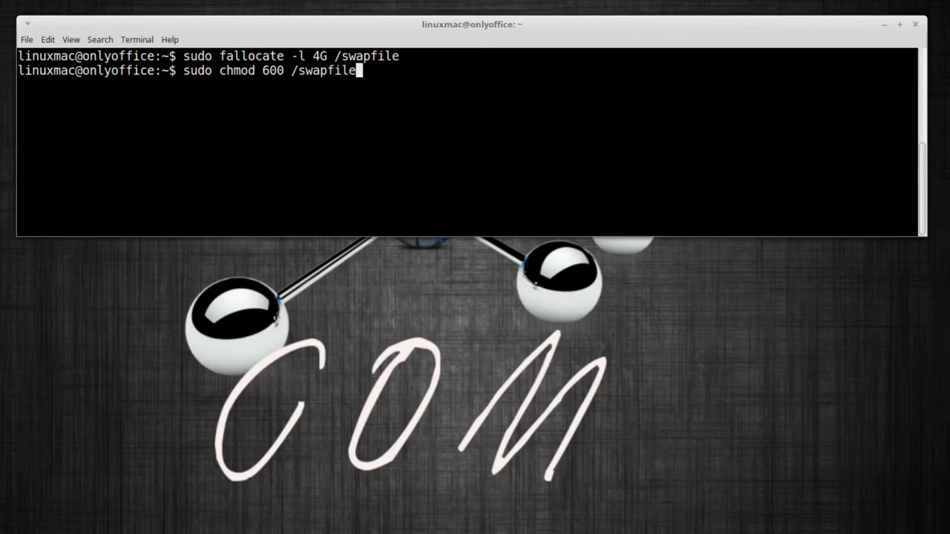
key(Return)
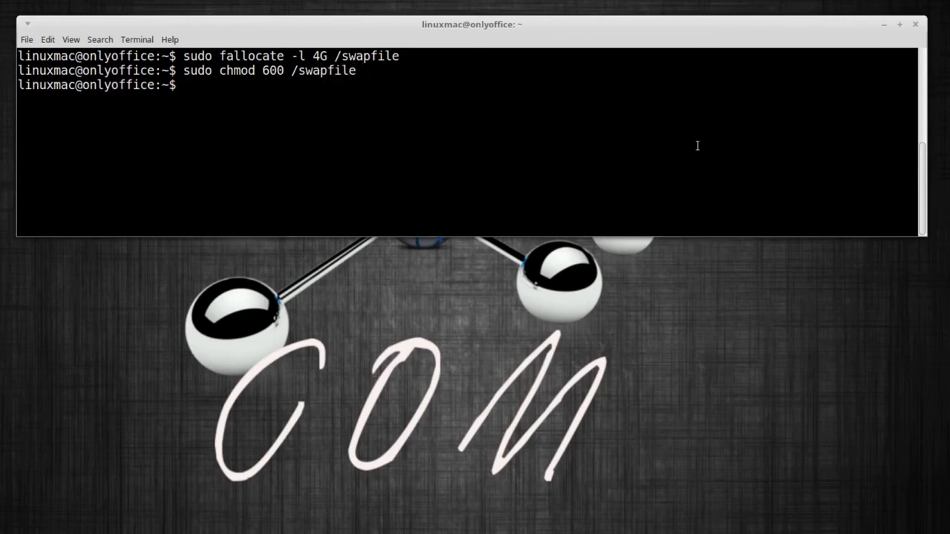
mouse_move(791, 136)
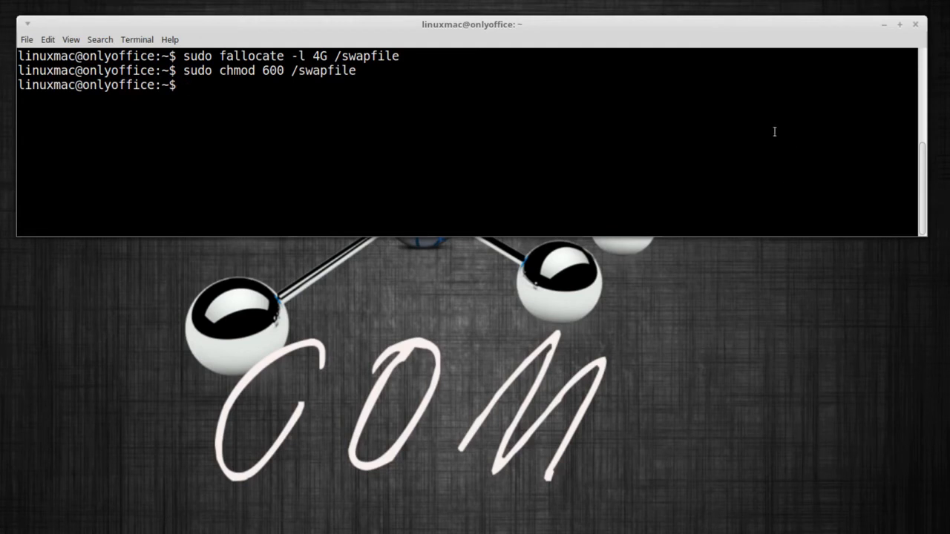
Format /swapfile as swap space with sudo mkswap
text(su)
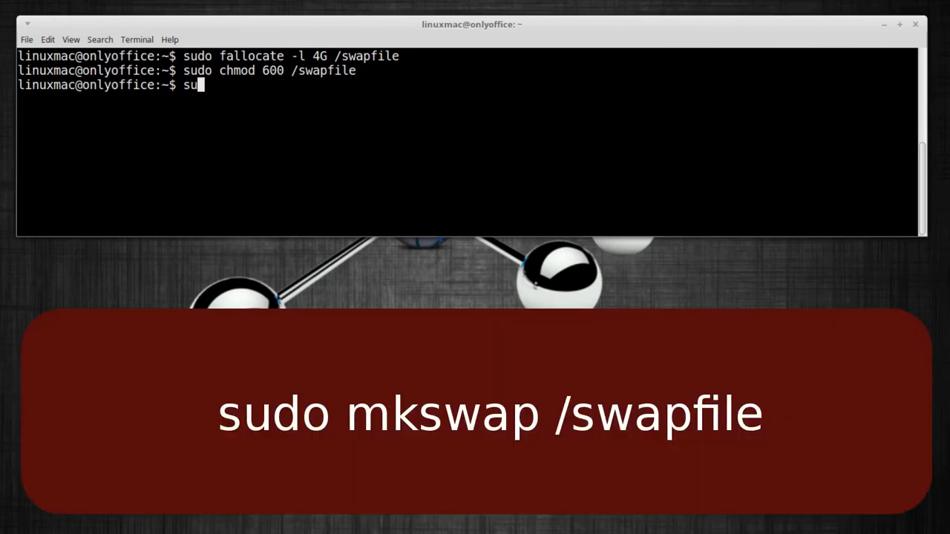
text(do)
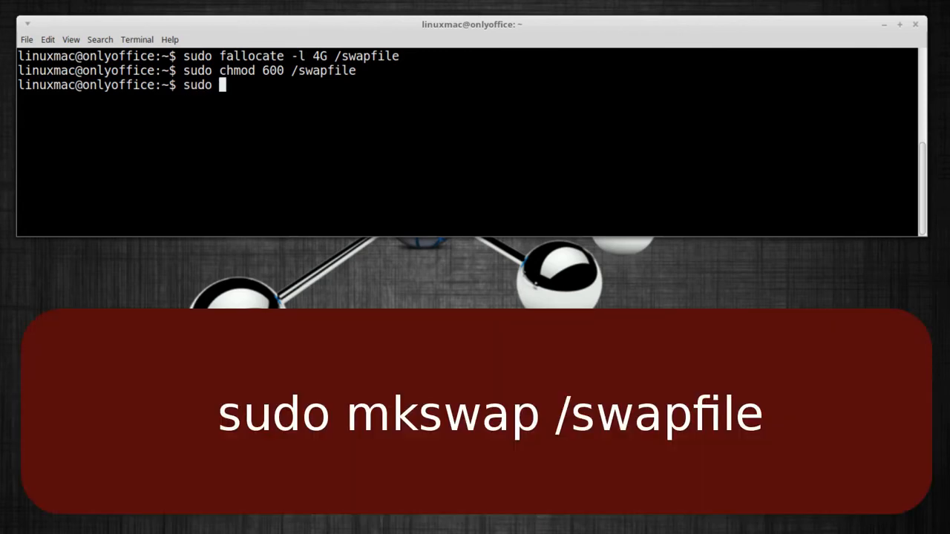
text(mk)
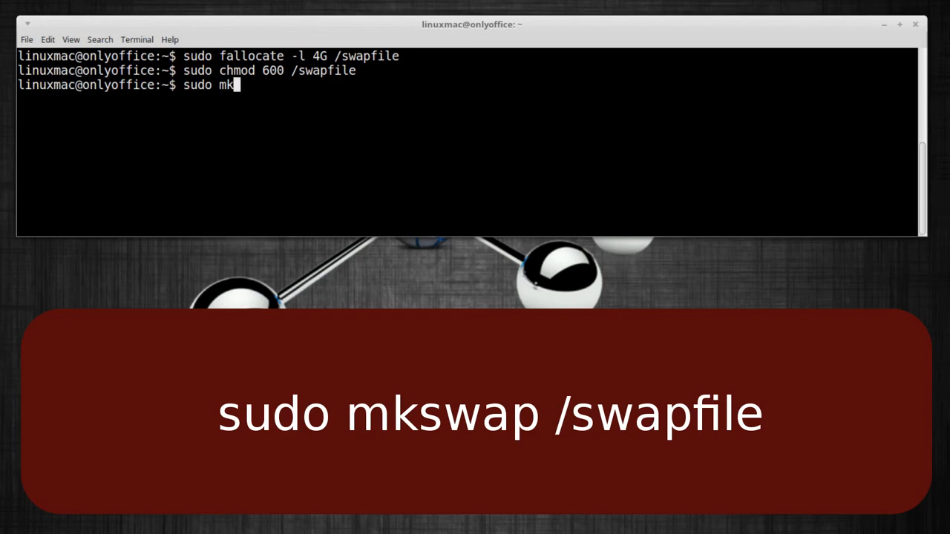
text(swap)
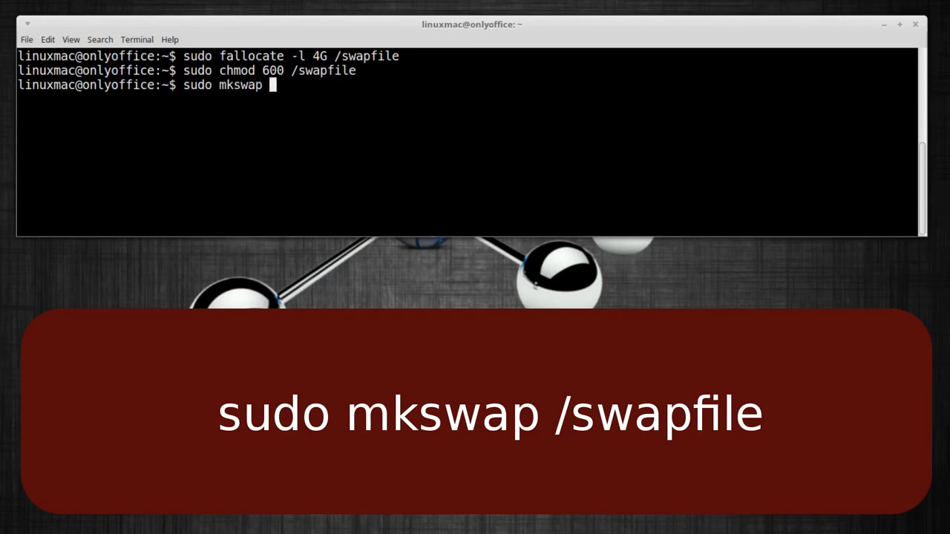
text(/)
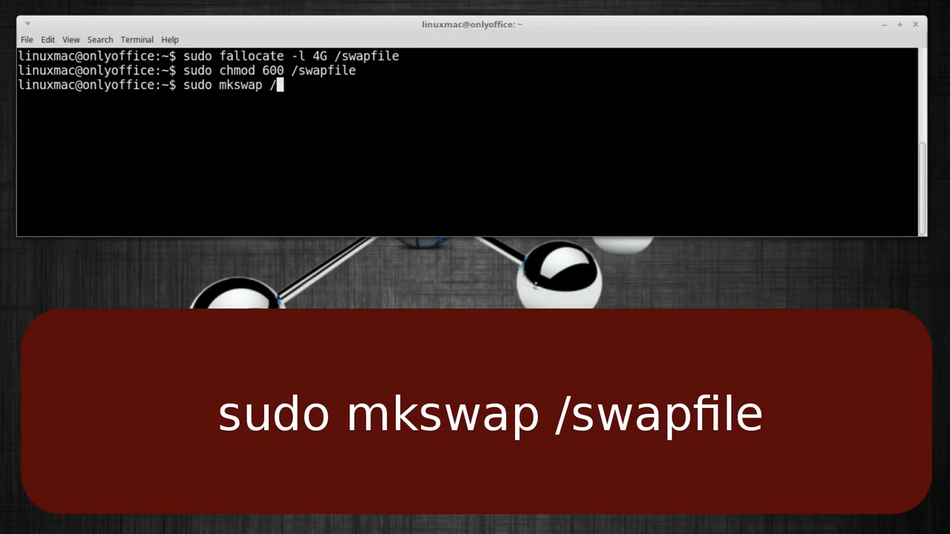
text(swal)
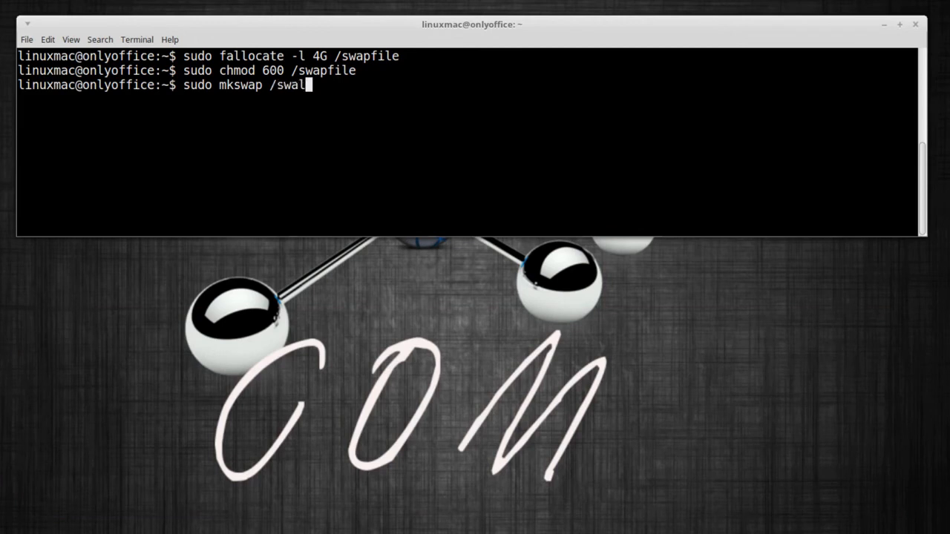
text(pfi)
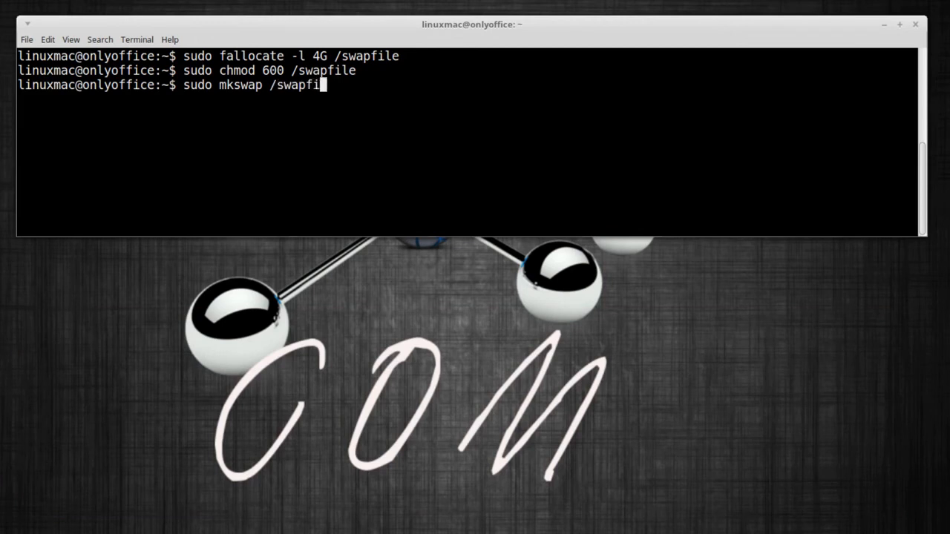
key(Return)
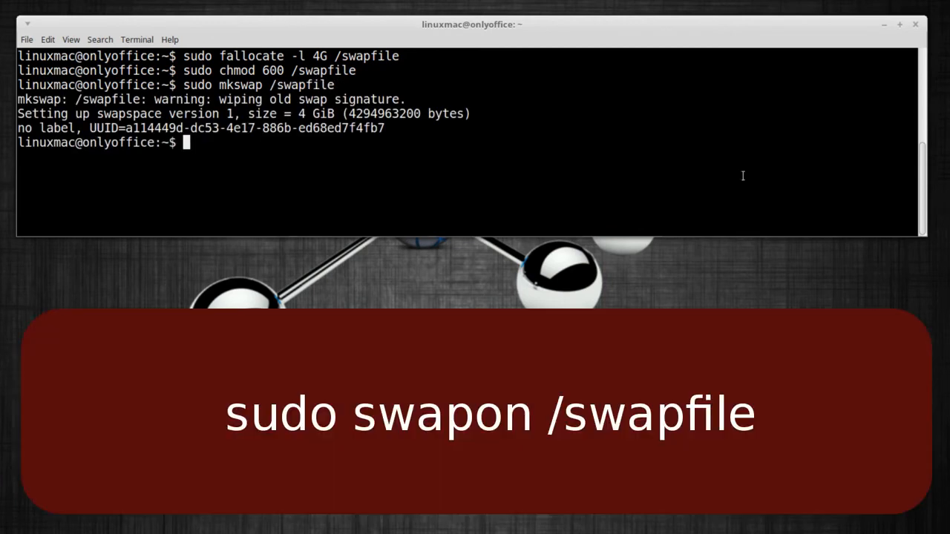
Enable the swap file with sudo swapon /swapfile
text(sudo)
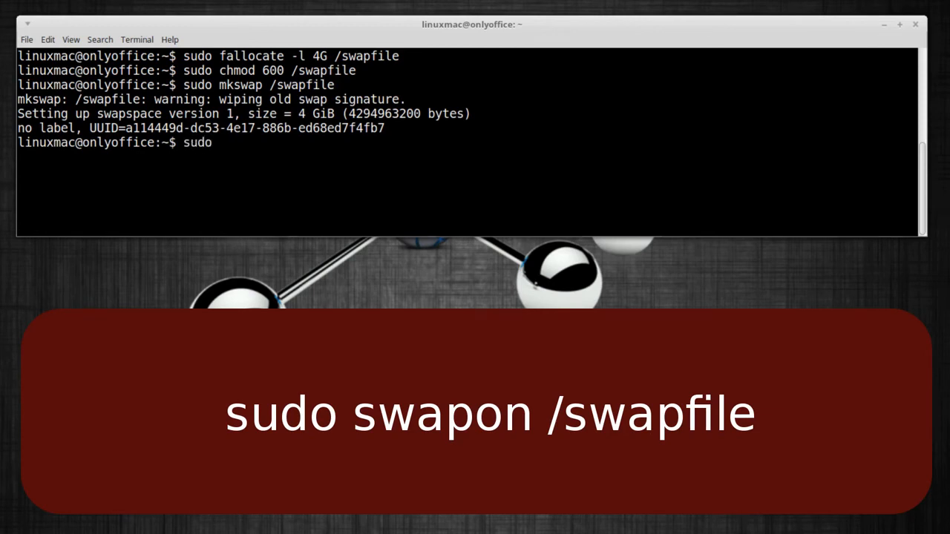
text(sw)
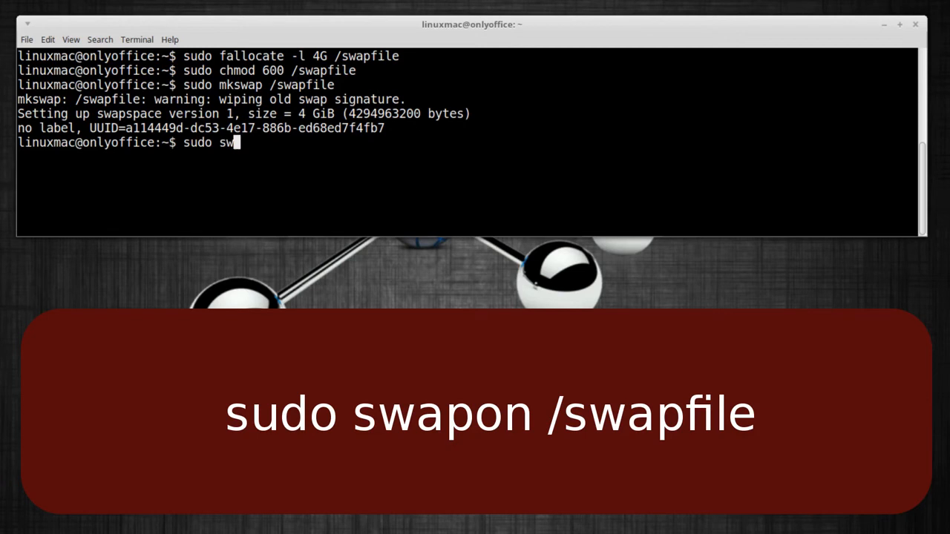
text(apon)
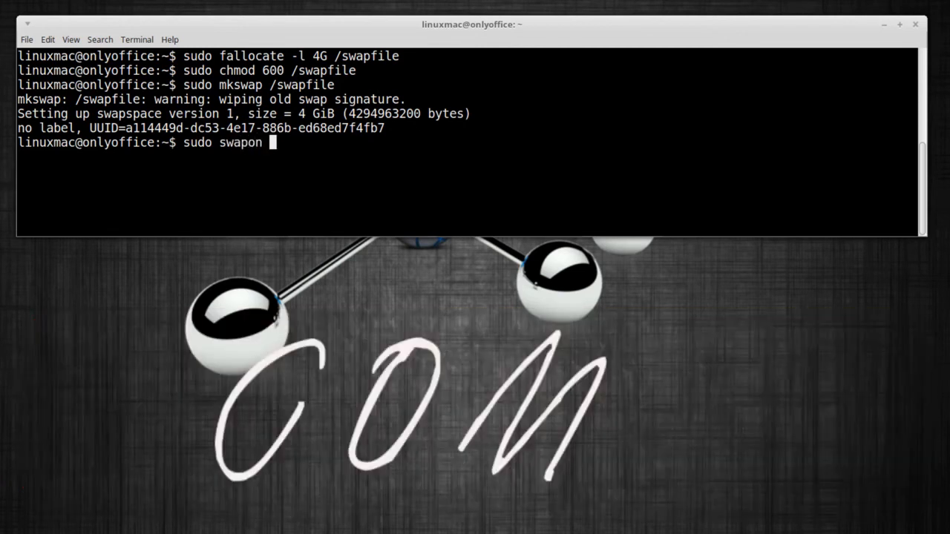
text(/s)
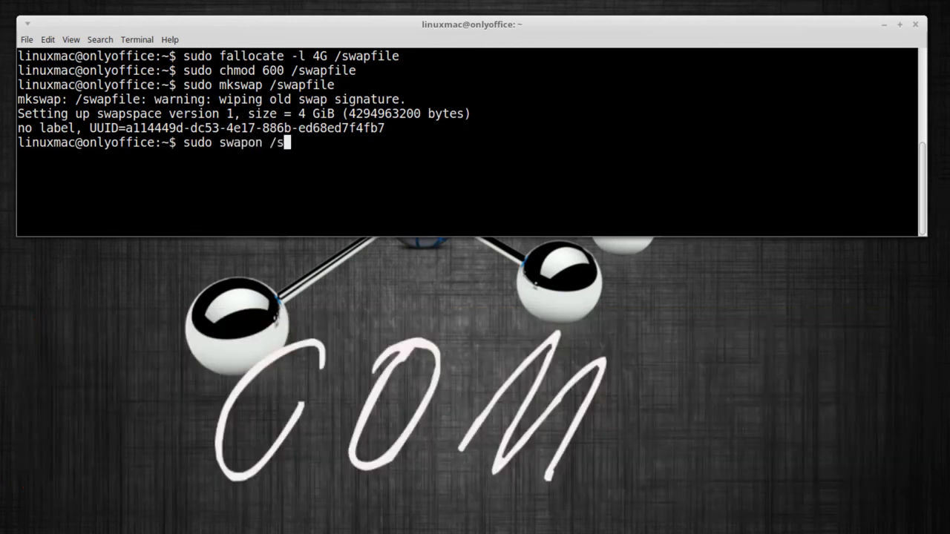
text(wapf)
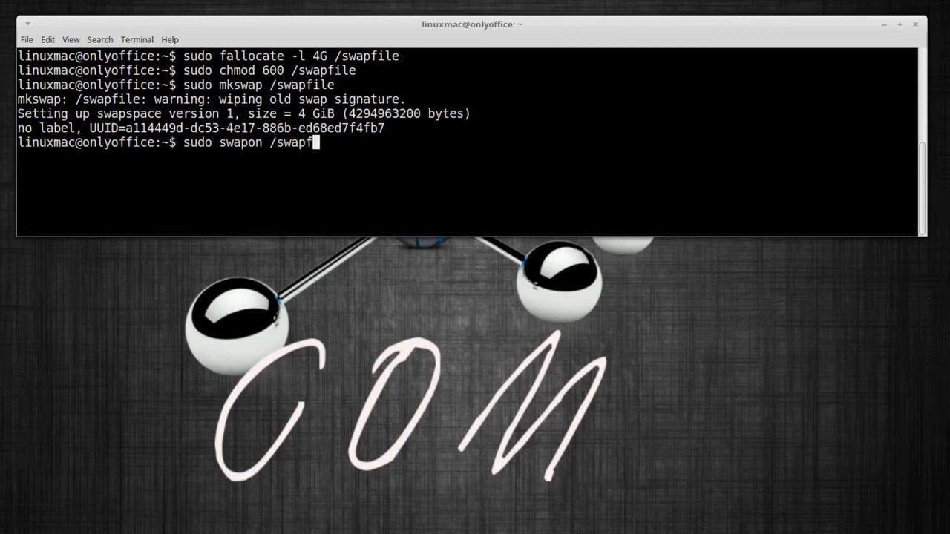
key(Return)
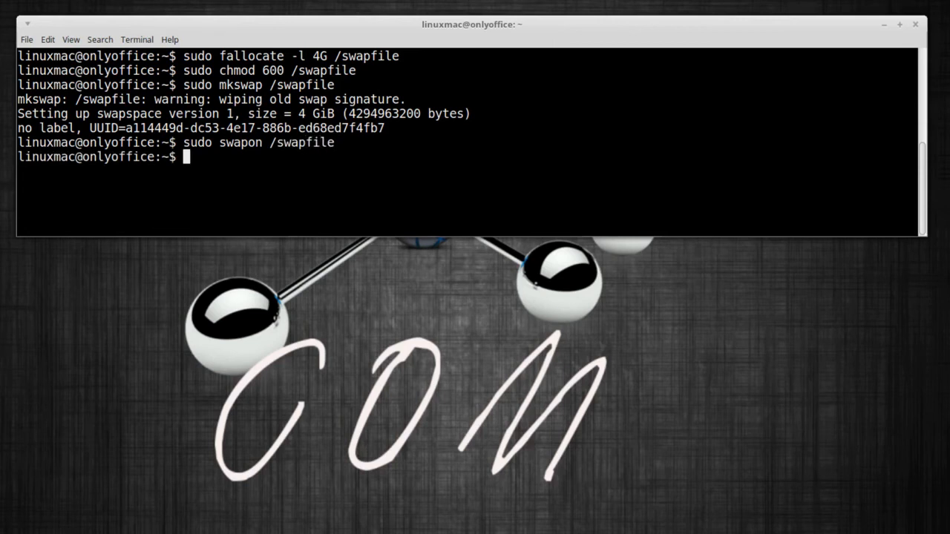
Restart the server with sudo init 6
text(sud)
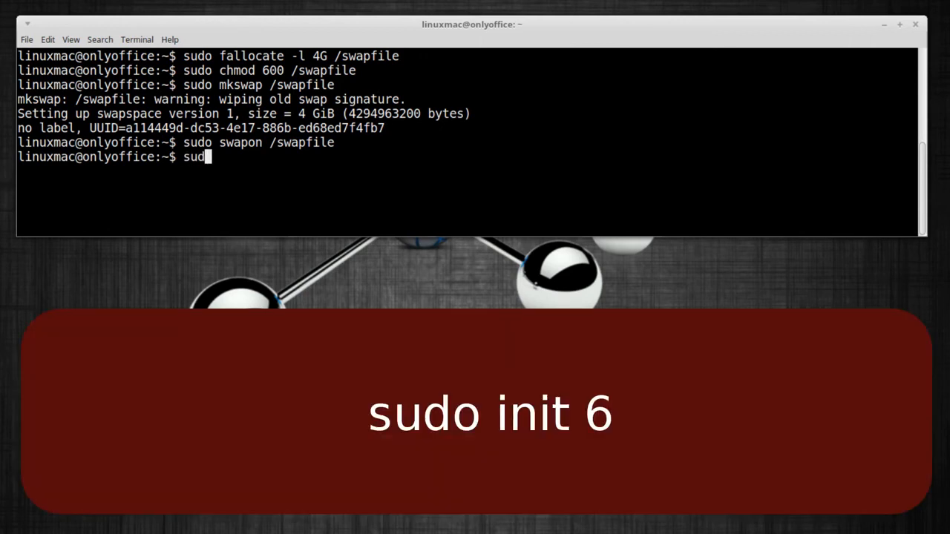
text(init)
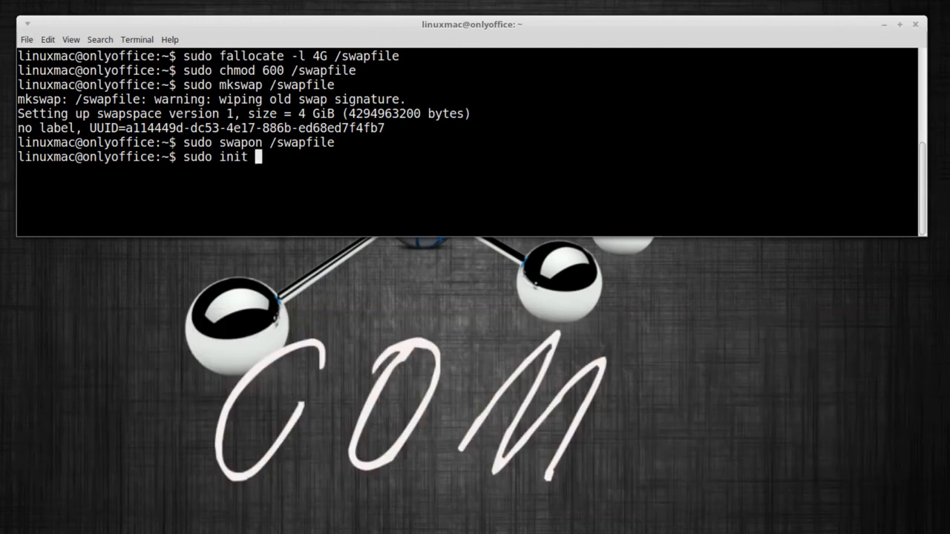
key(Return)
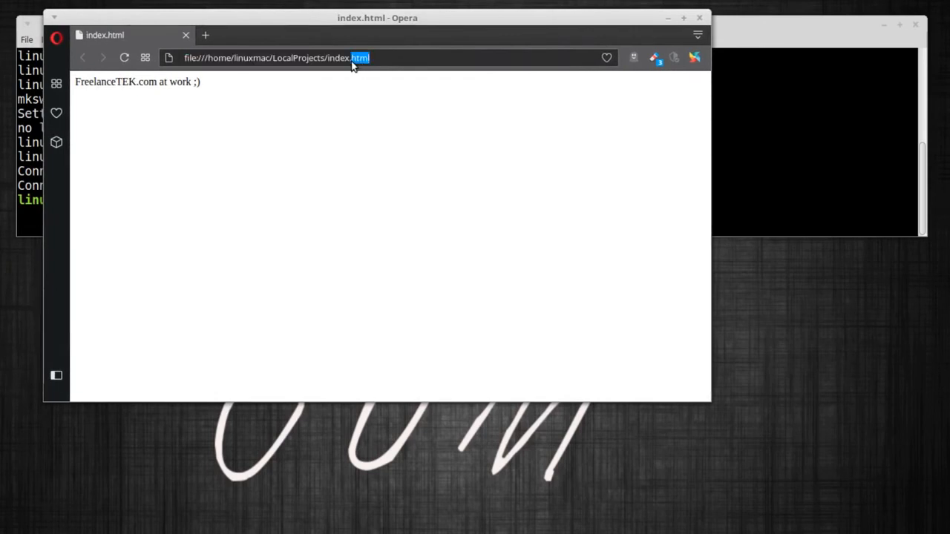
Enter 192.168.1.119:85 in Opera's address bar
text(192.168.1.119)
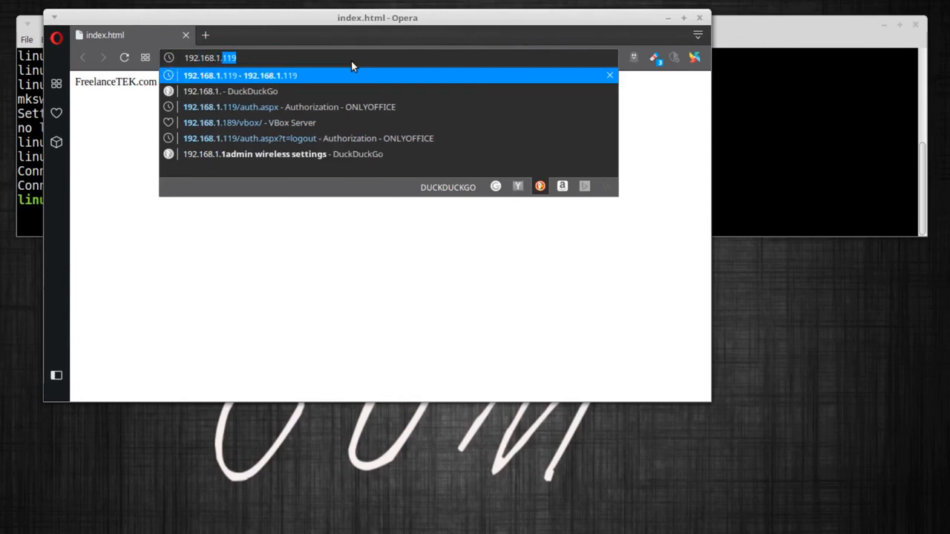
text(://)
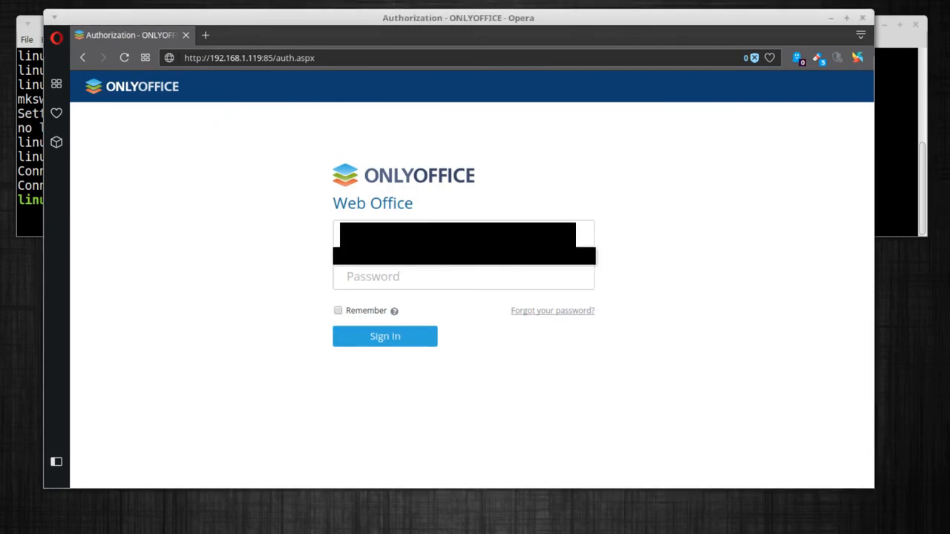
Enter the administrator email and password and sign in on port 85
click(457, 235)
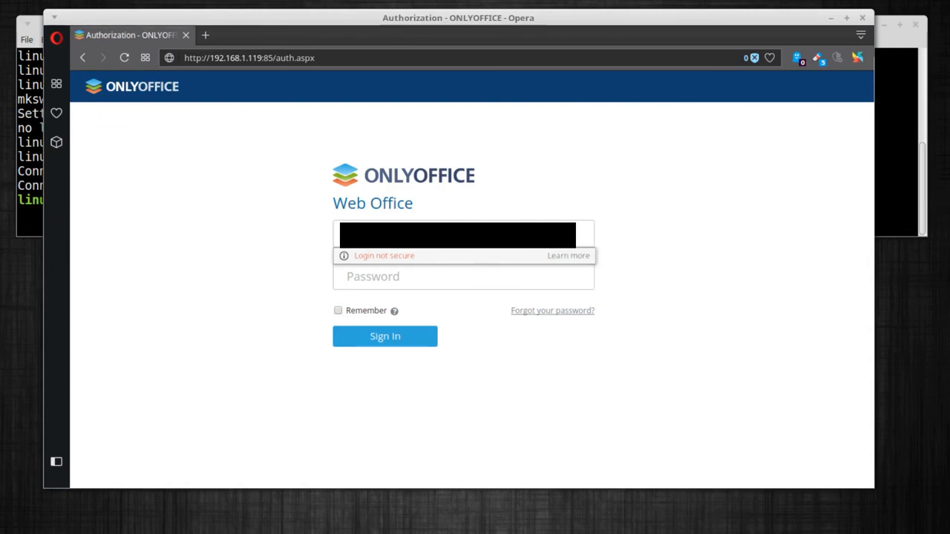
click(463, 276)
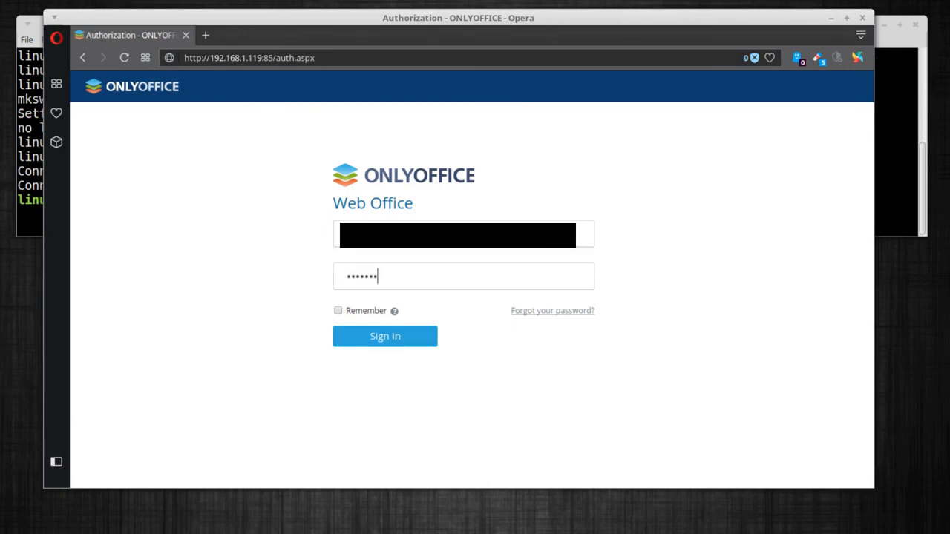
click(384, 335)
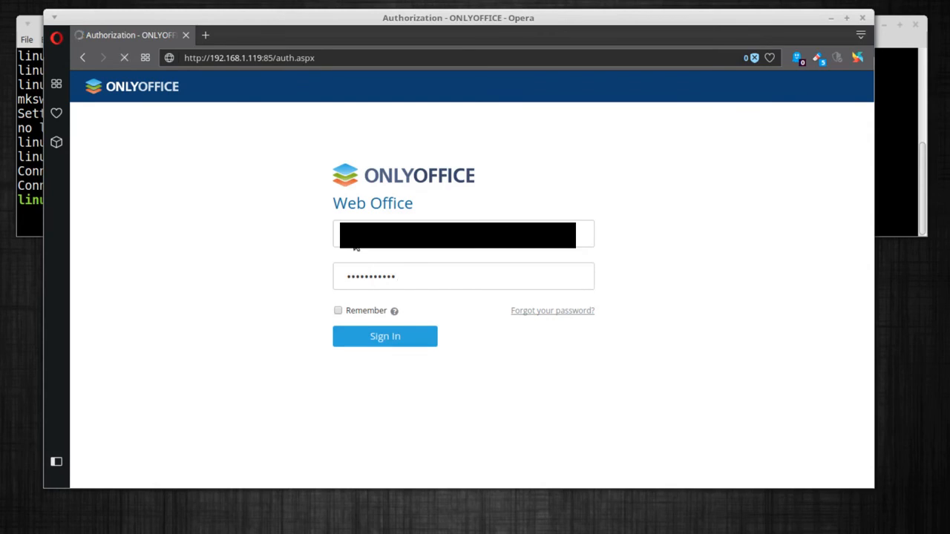
click(385, 336)
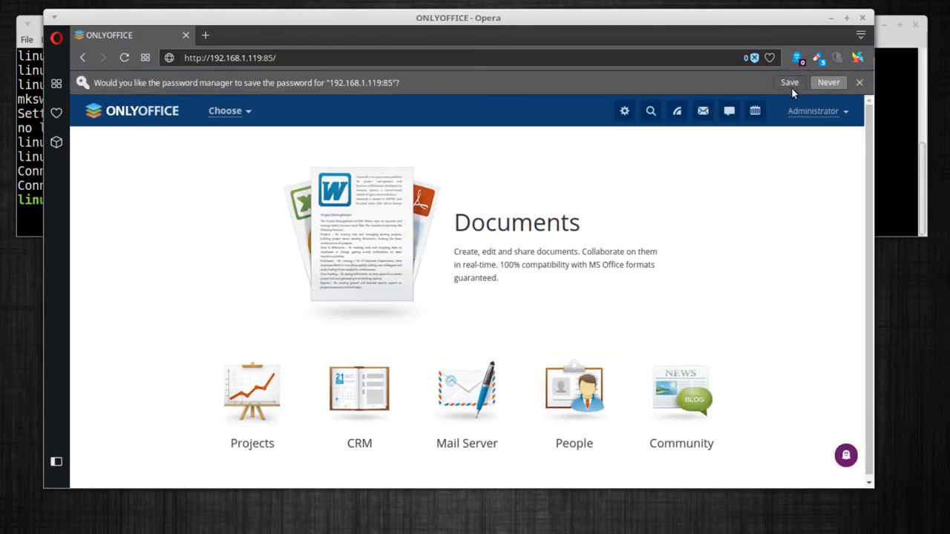